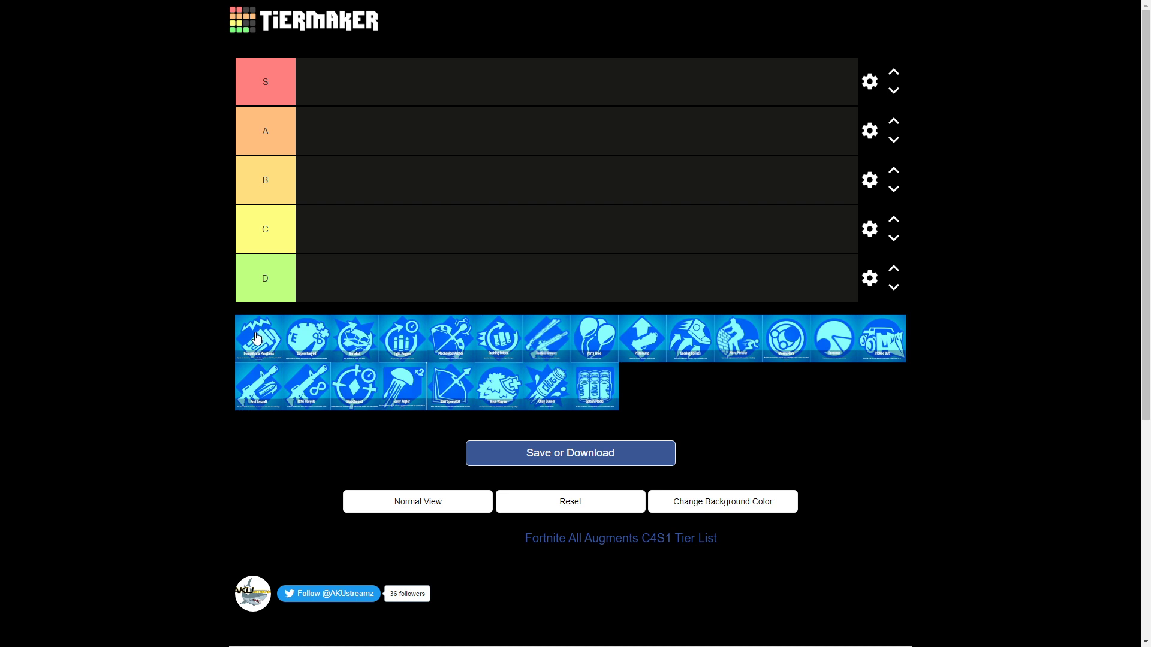
pyautogui.moveTo(328, 327)
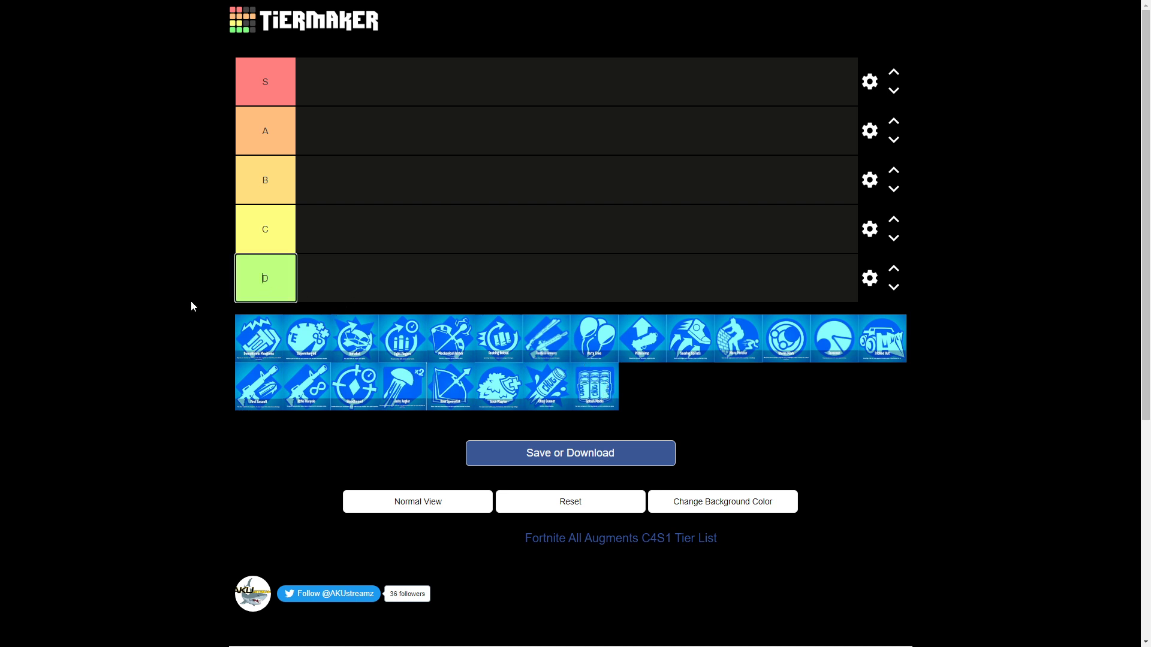
# Rename the bottom D tier label to F.
pyautogui.write('F')
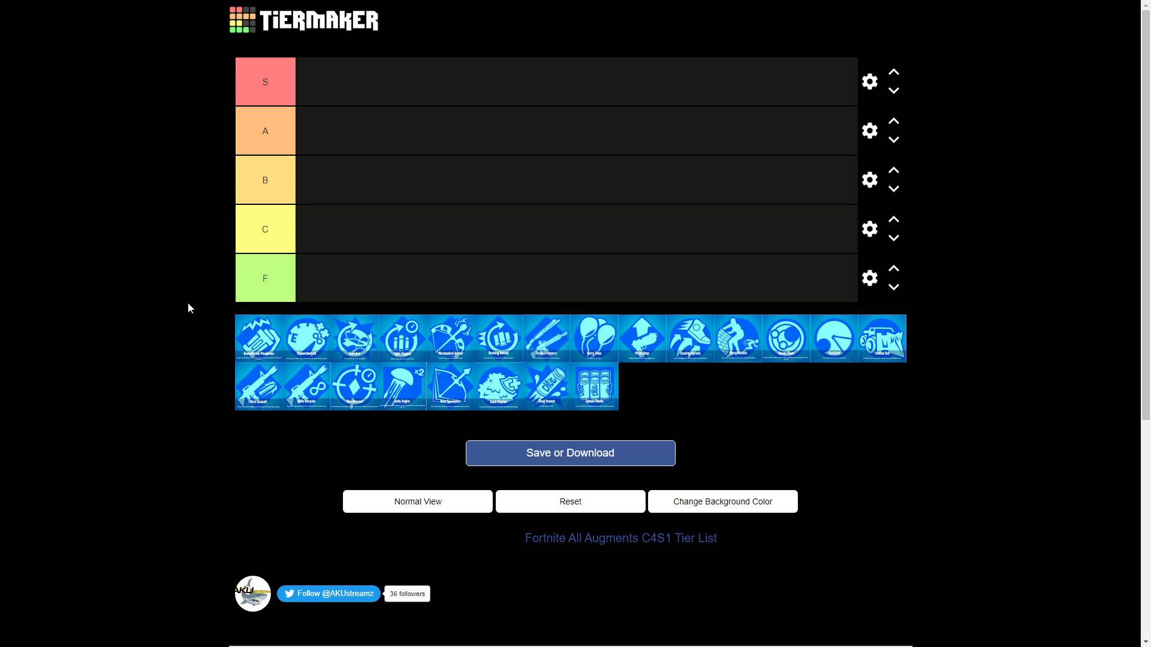
pyautogui.moveTo(208, 371)
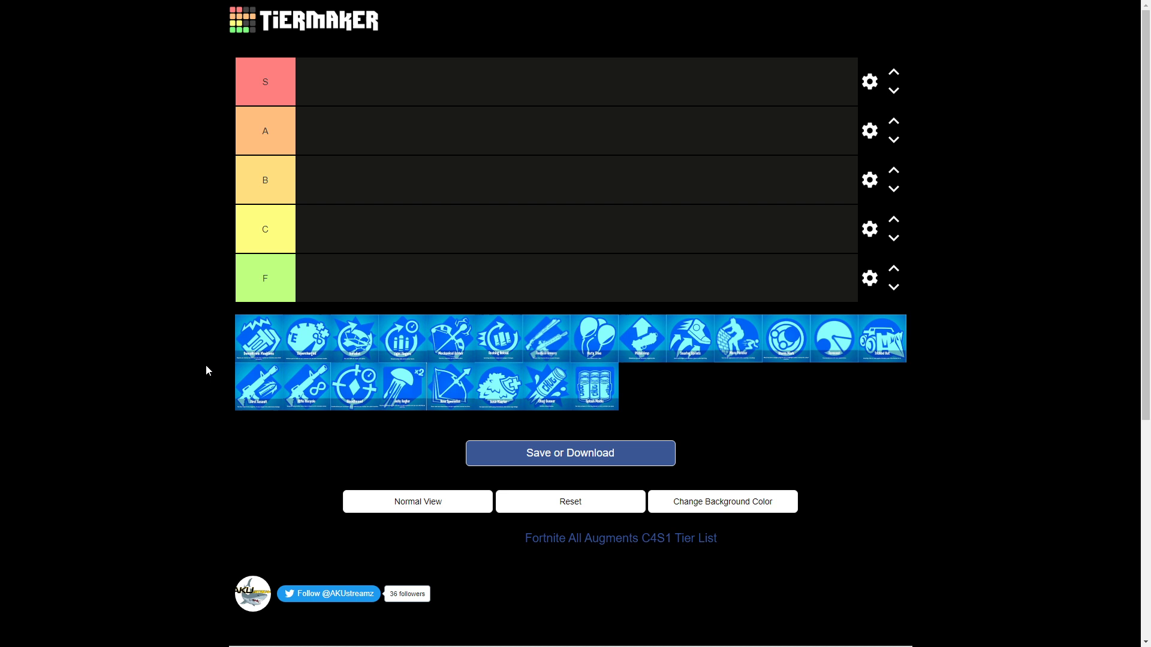
pyautogui.moveTo(597, 385)
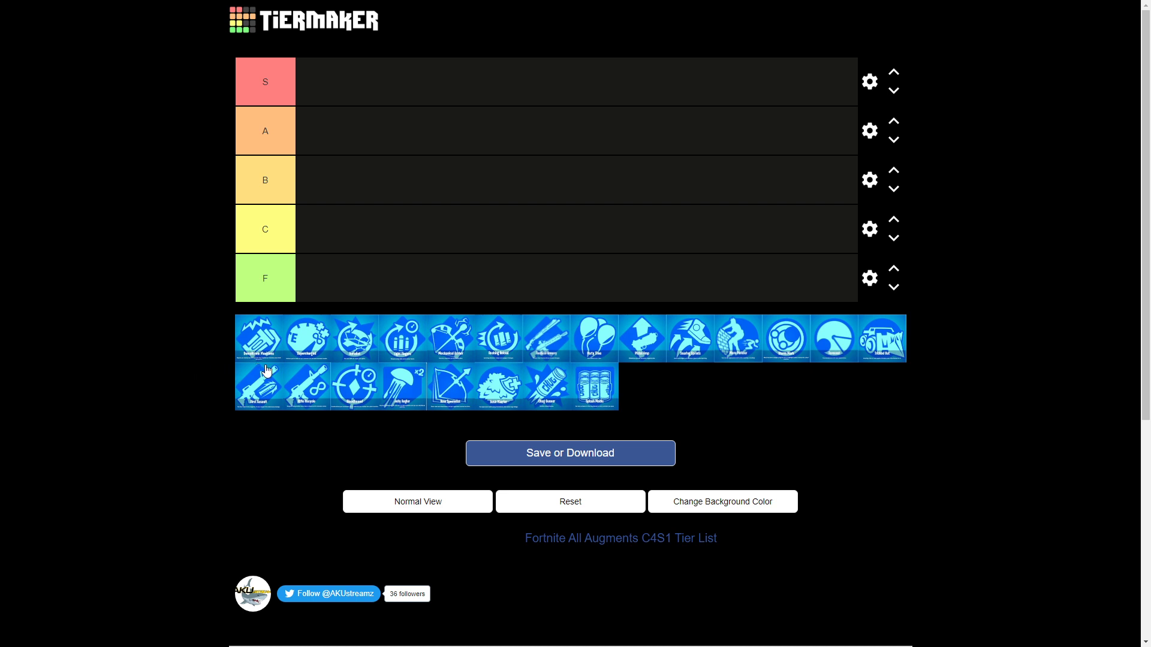
pyautogui.moveTo(205, 351)
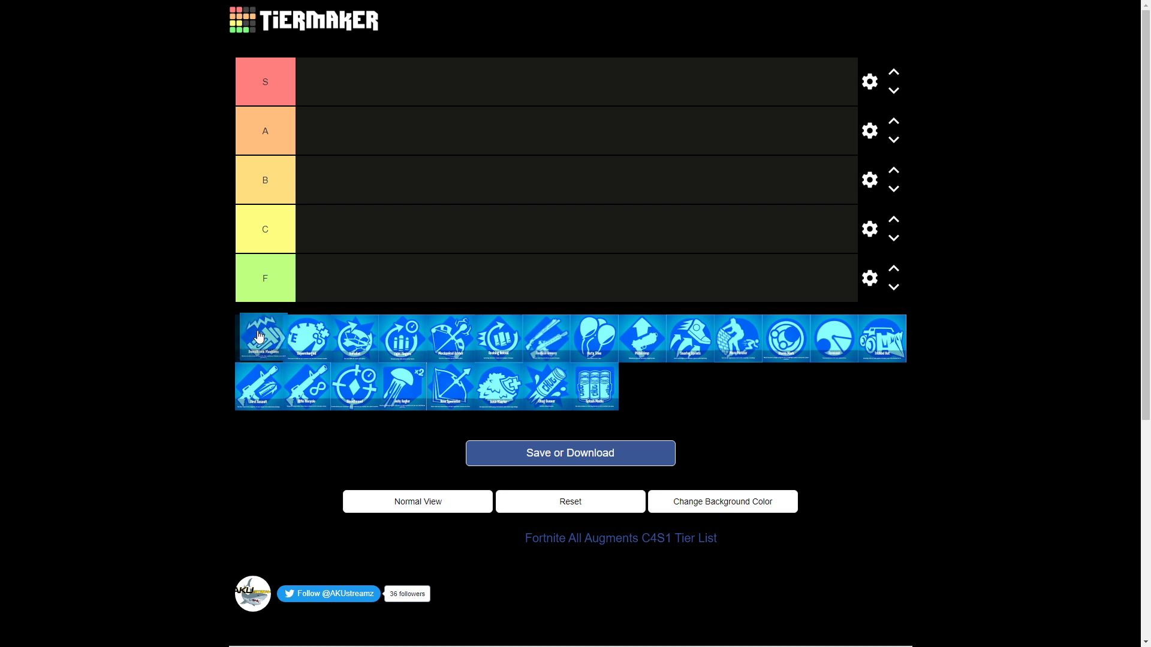
# Rank the first augment in F, the E coin augment in A, and the next augment in B.
pyautogui.moveTo(262, 338); pyautogui.dragTo(320, 277)
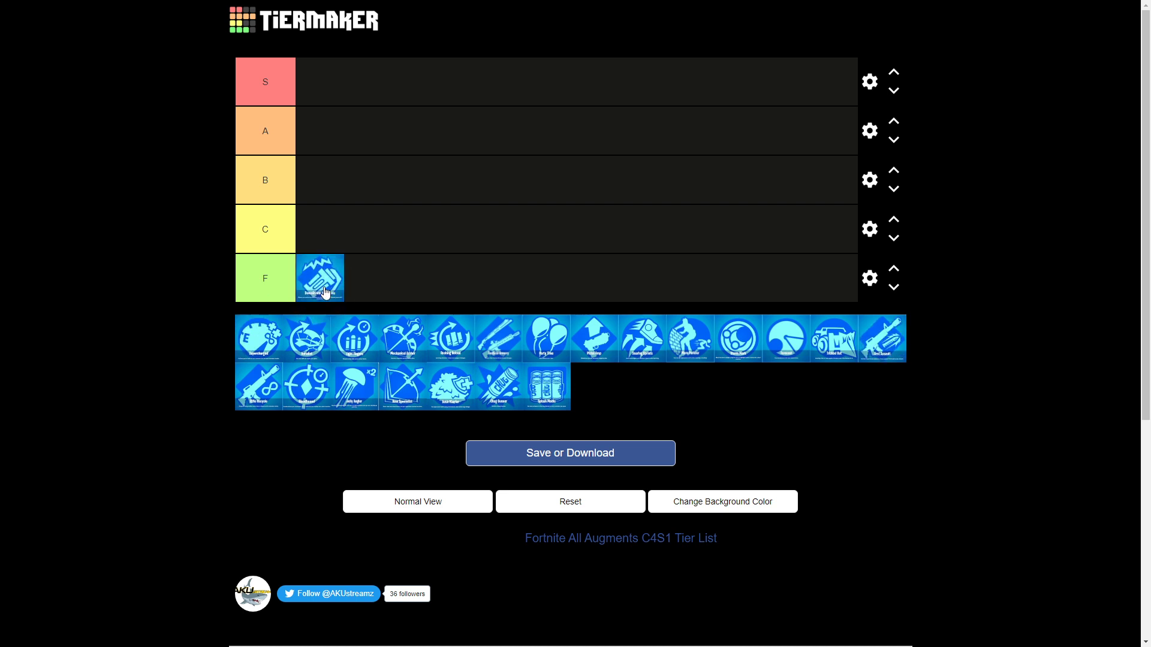
pyautogui.moveTo(213, 314)
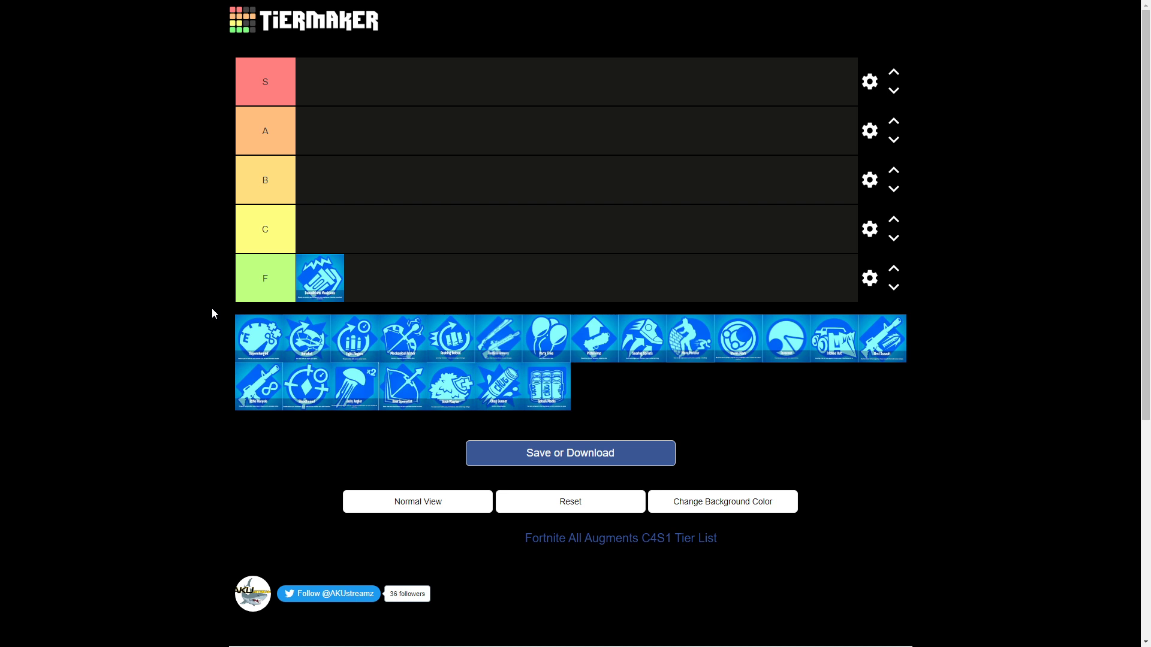
pyautogui.moveTo(272, 352)
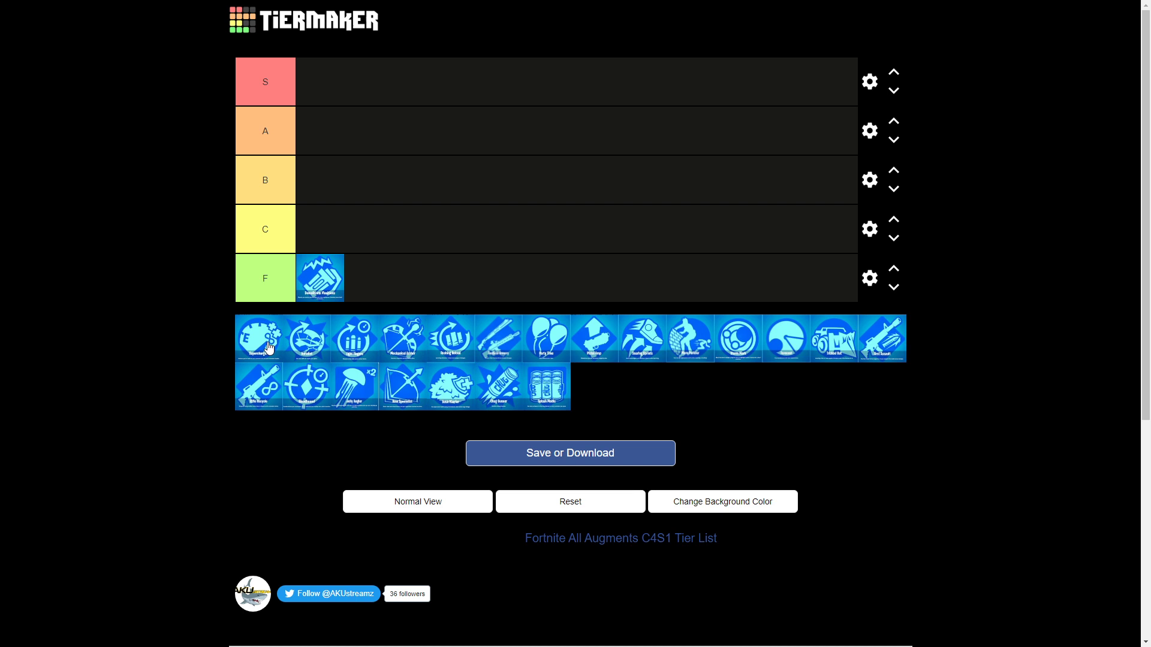
pyautogui.moveTo(260, 352)
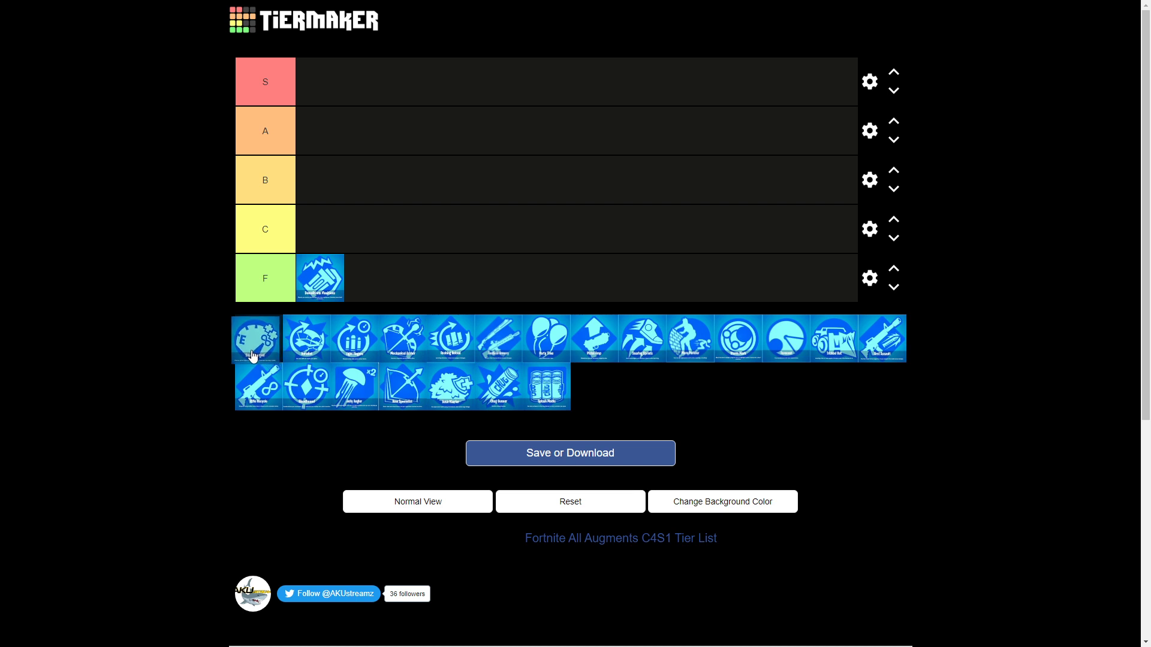
pyautogui.moveTo(255, 338); pyautogui.dragTo(320, 131)
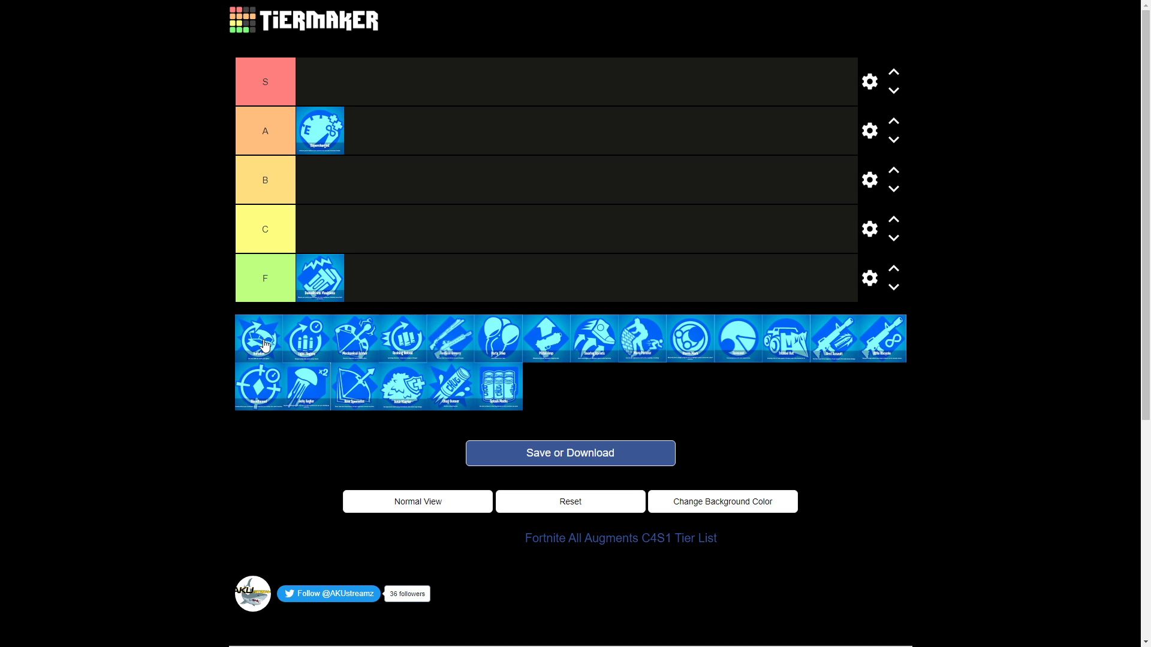
pyautogui.moveTo(258, 338); pyautogui.dragTo(360, 138)
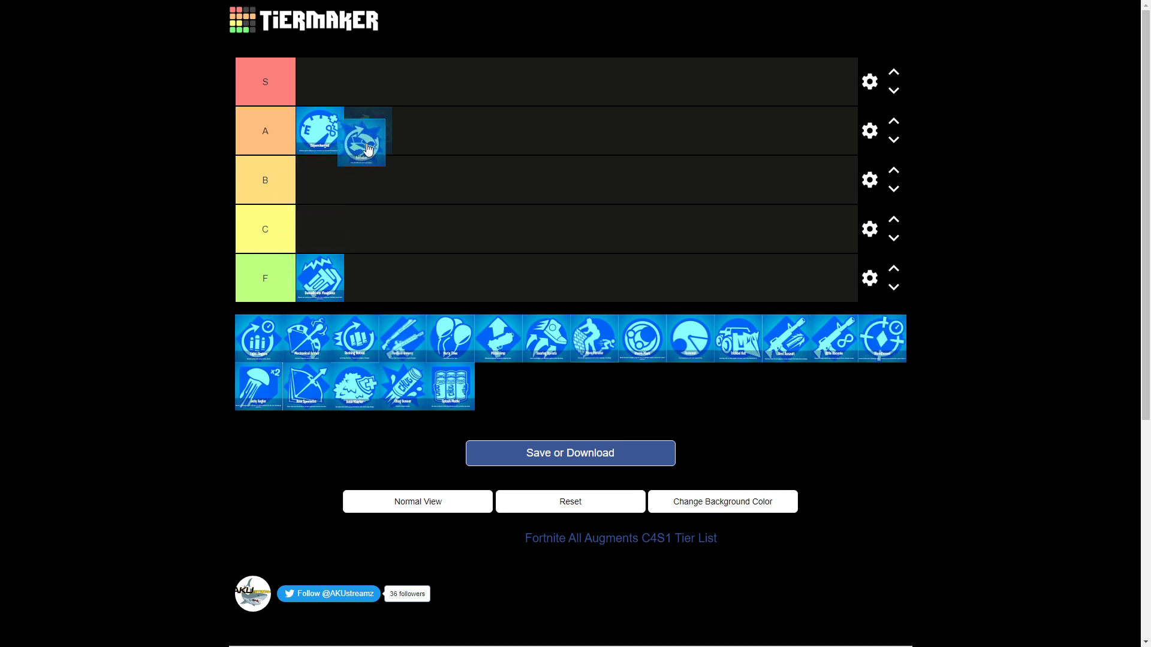
pyautogui.moveTo(360, 139); pyautogui.dragTo(321, 198)
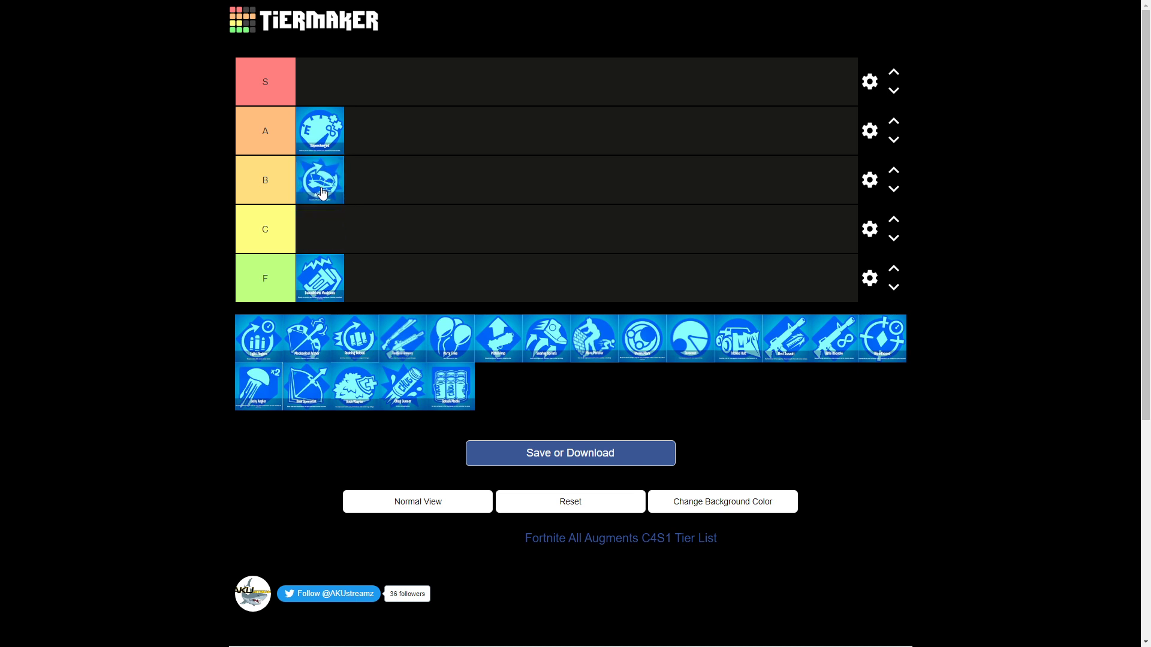
pyautogui.moveTo(162, 280)
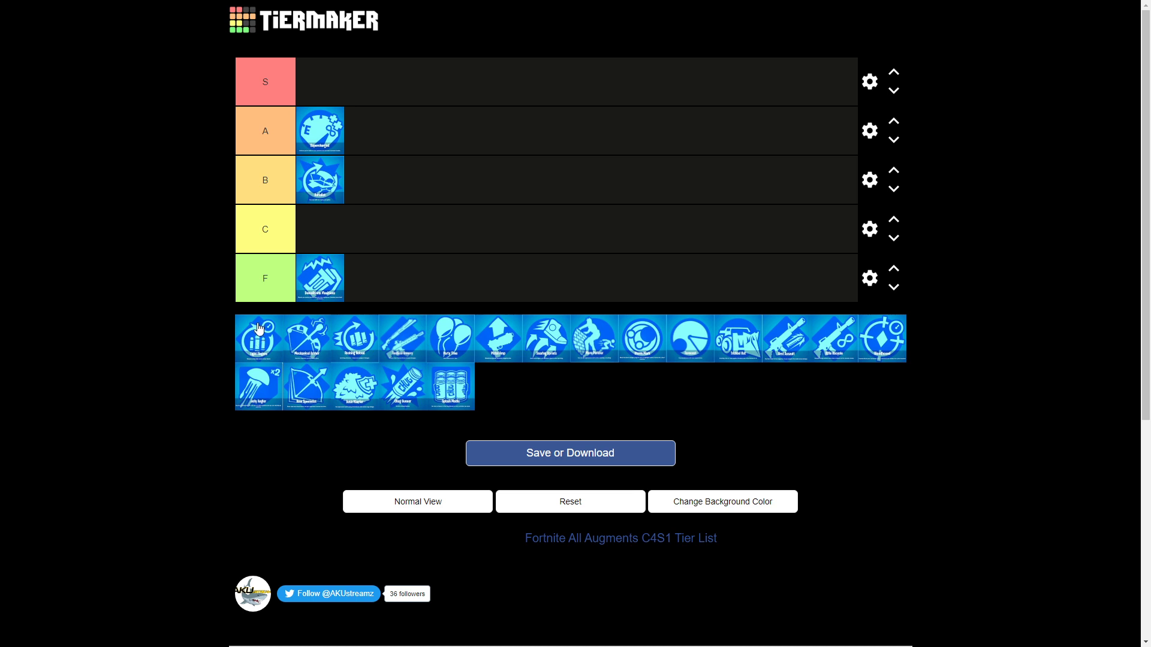
pyautogui.moveTo(422, 357)
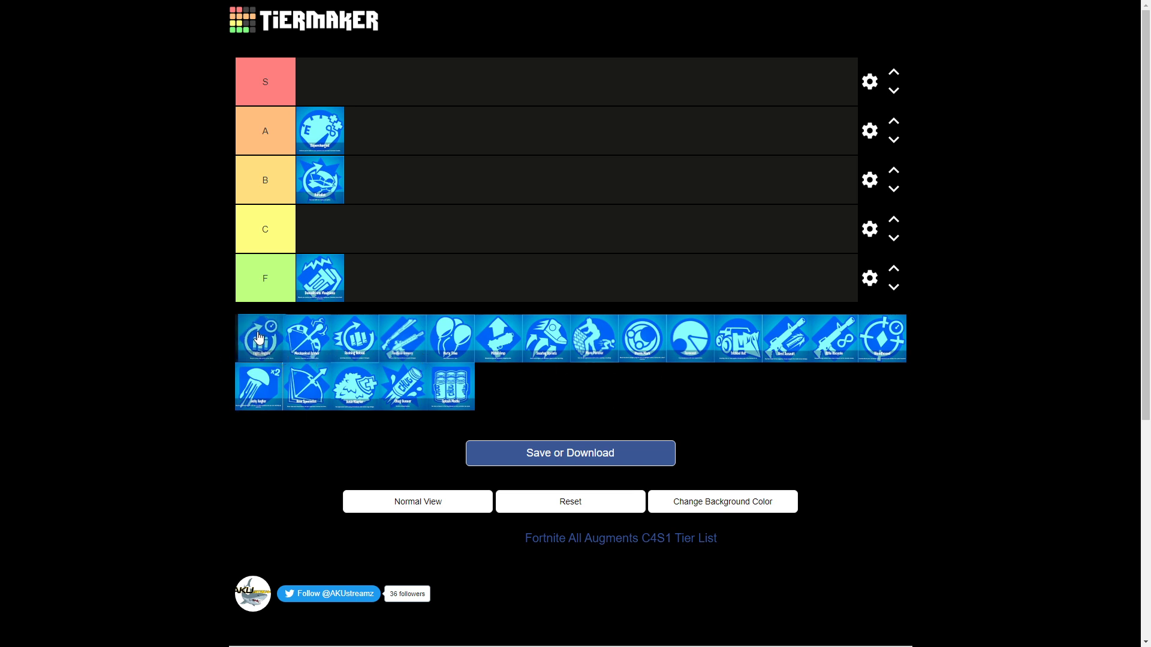
# Move the clock augment up through S and settle it in the A tier.
pyautogui.moveTo(259, 338); pyautogui.dragTo(289, 208)
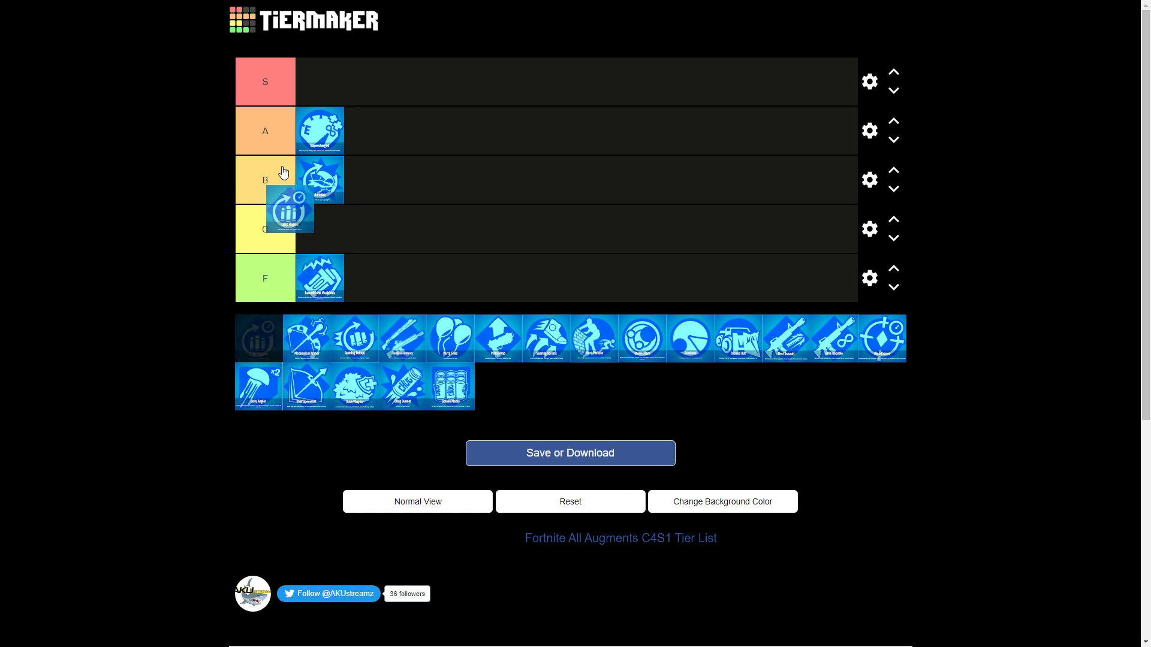
pyautogui.moveTo(289, 209); pyautogui.dragTo(326, 82)
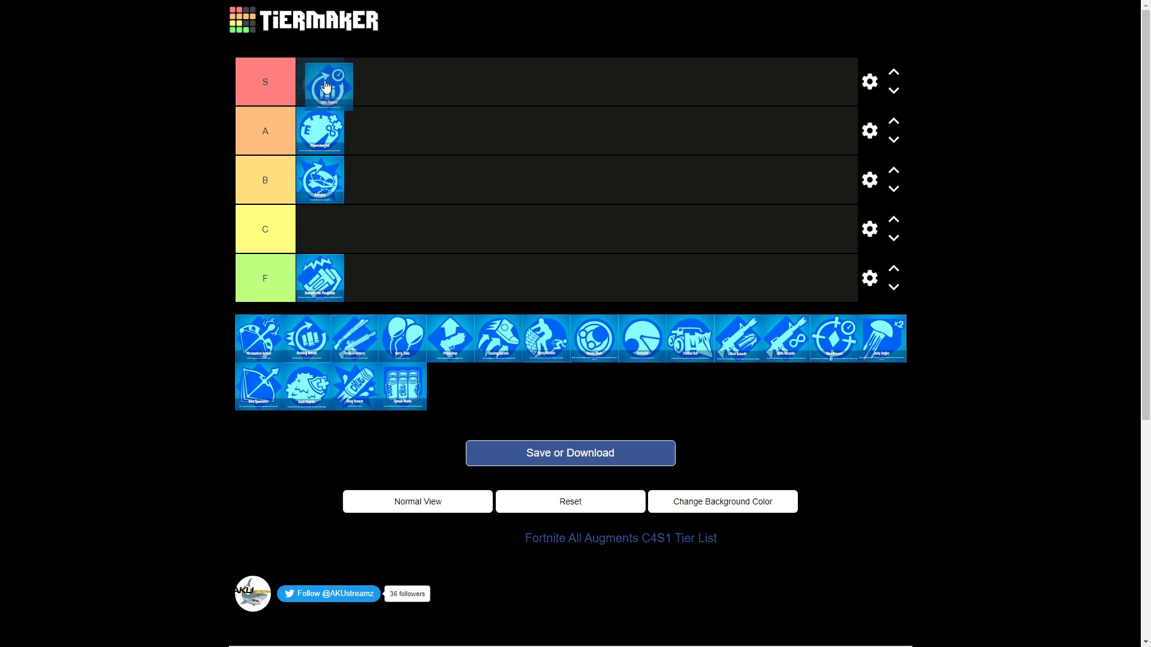
pyautogui.moveTo(326, 82); pyautogui.dragTo(319, 131)
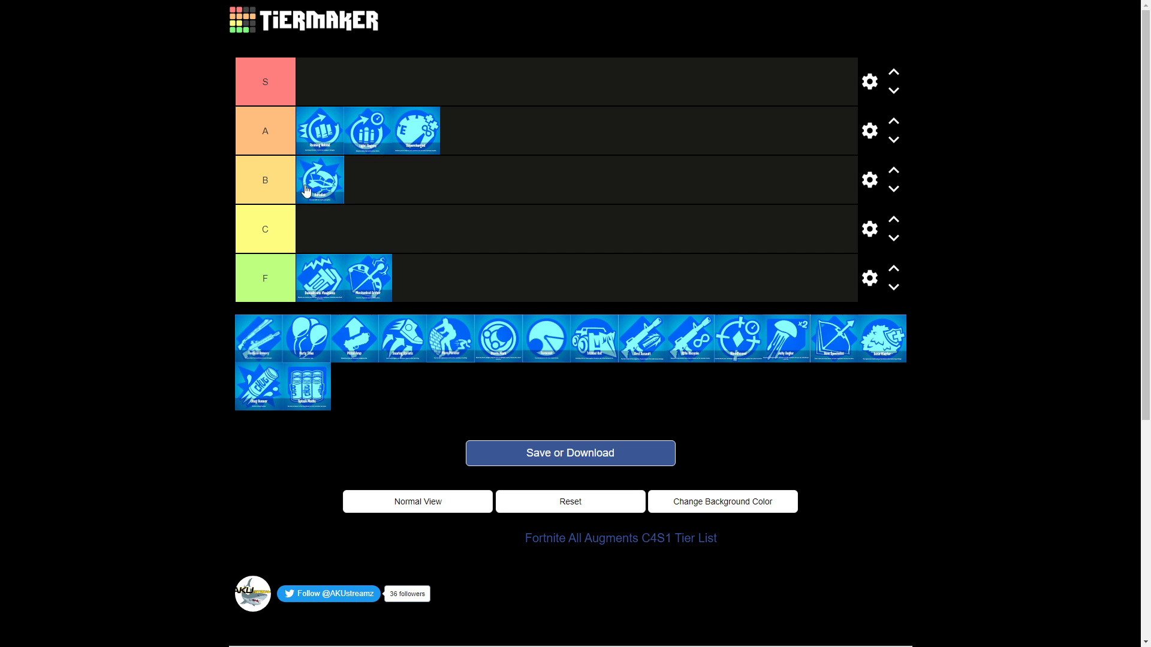
pyautogui.moveTo(270, 339)
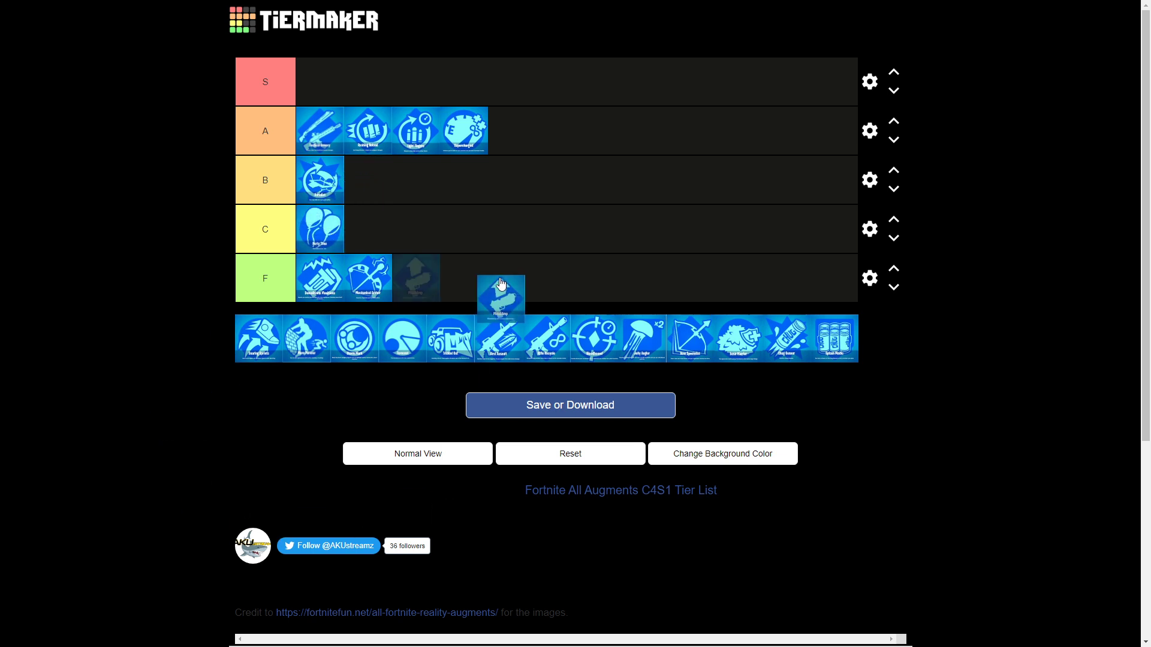
# Place the arrow augment first in C ahead of the balloon, then one augment each in B and F.
pyautogui.moveTo(500, 296); pyautogui.dragTo(367, 227)
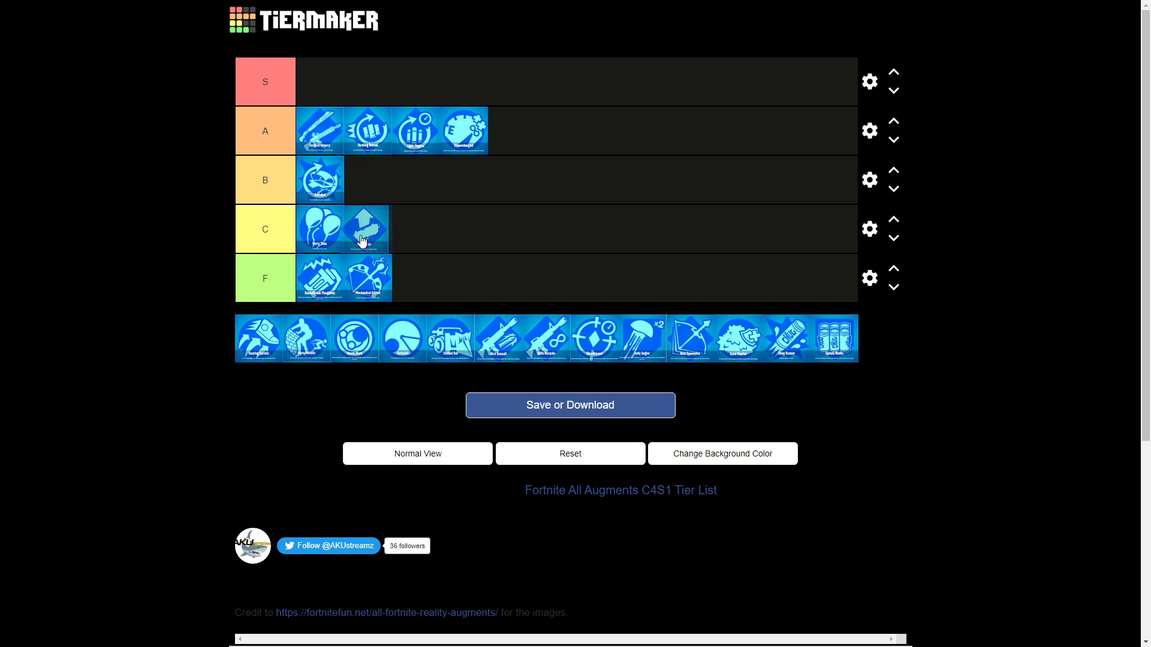
pyautogui.moveTo(319, 228); pyautogui.dragTo(377, 228)
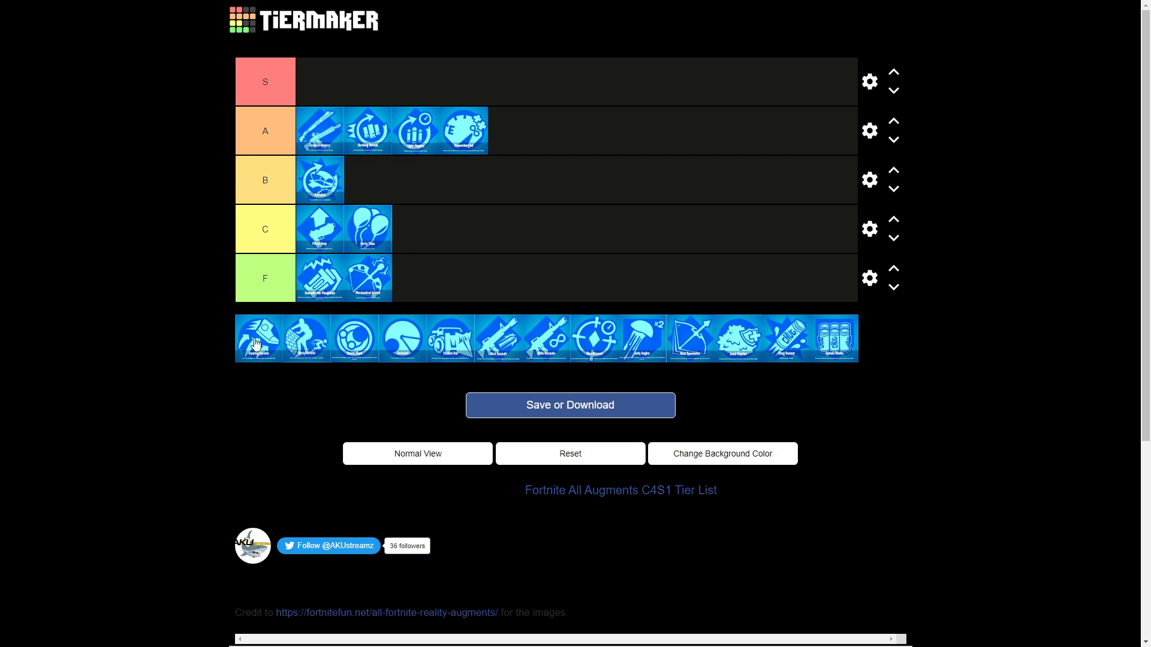
pyautogui.moveTo(258, 338); pyautogui.dragTo(426, 180)
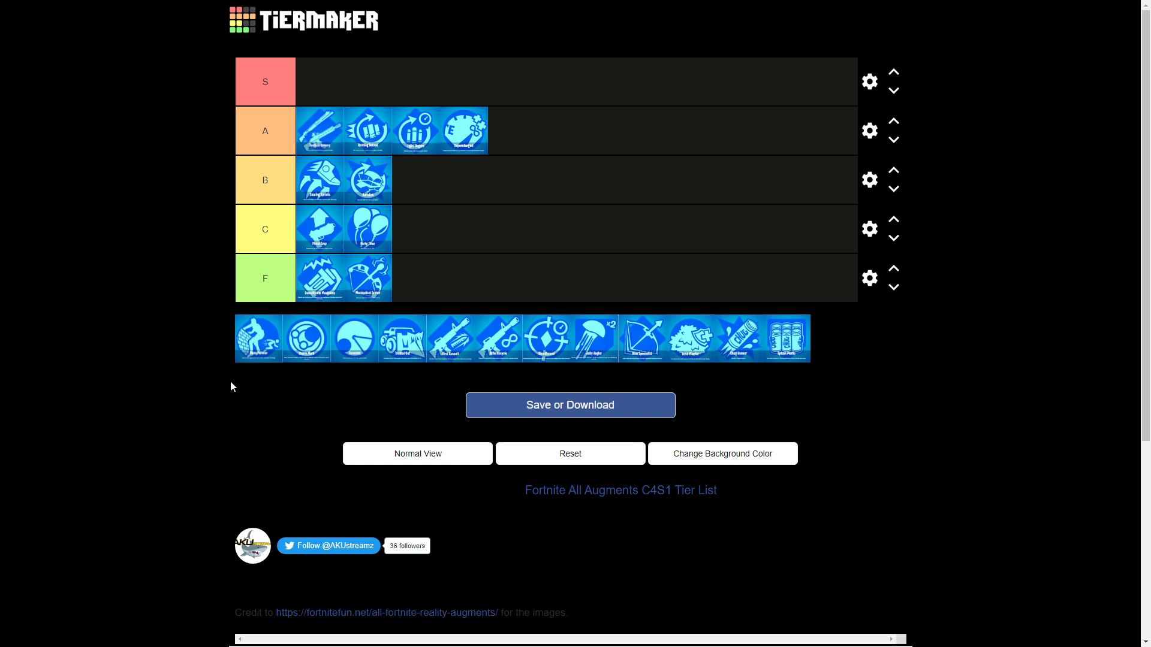
pyautogui.moveTo(257, 338); pyautogui.dragTo(407, 277)
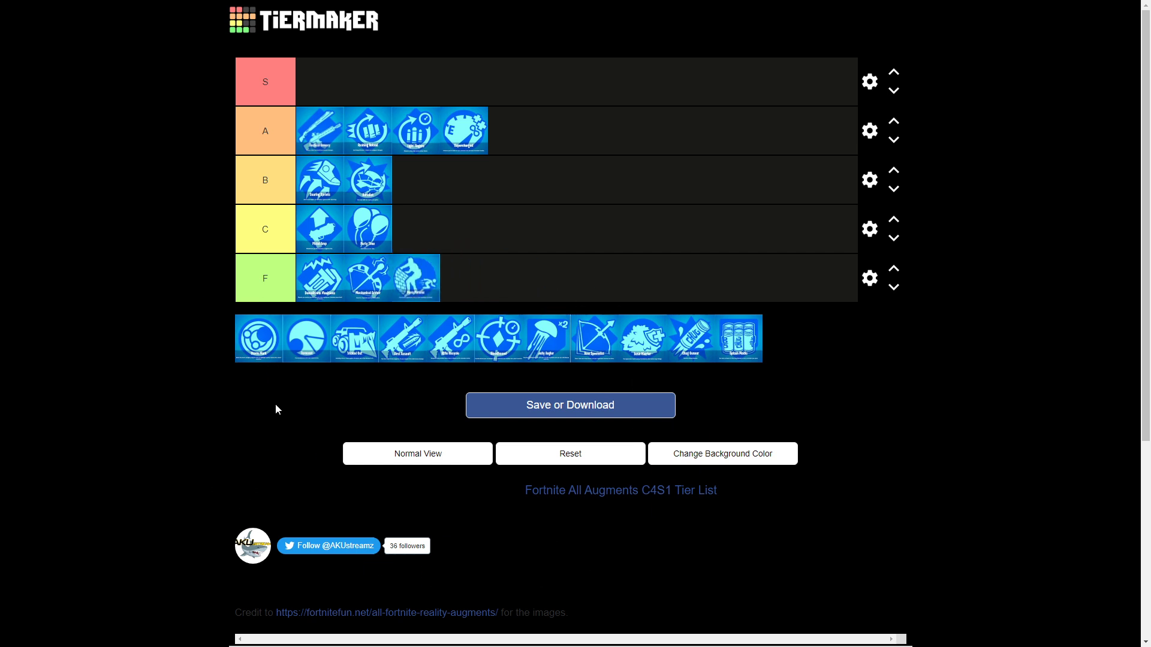
pyautogui.moveTo(261, 356)
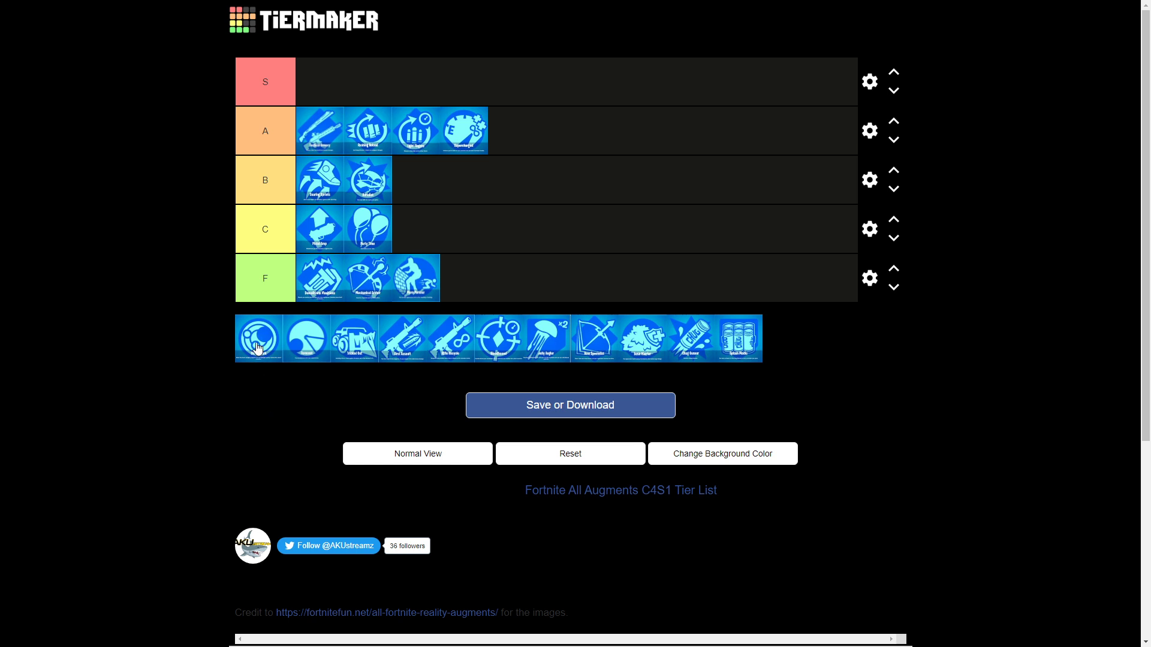
# Place one augment in S, then the dome and vehicle augments in the A tier.
pyautogui.moveTo(257, 338); pyautogui.dragTo(319, 81)
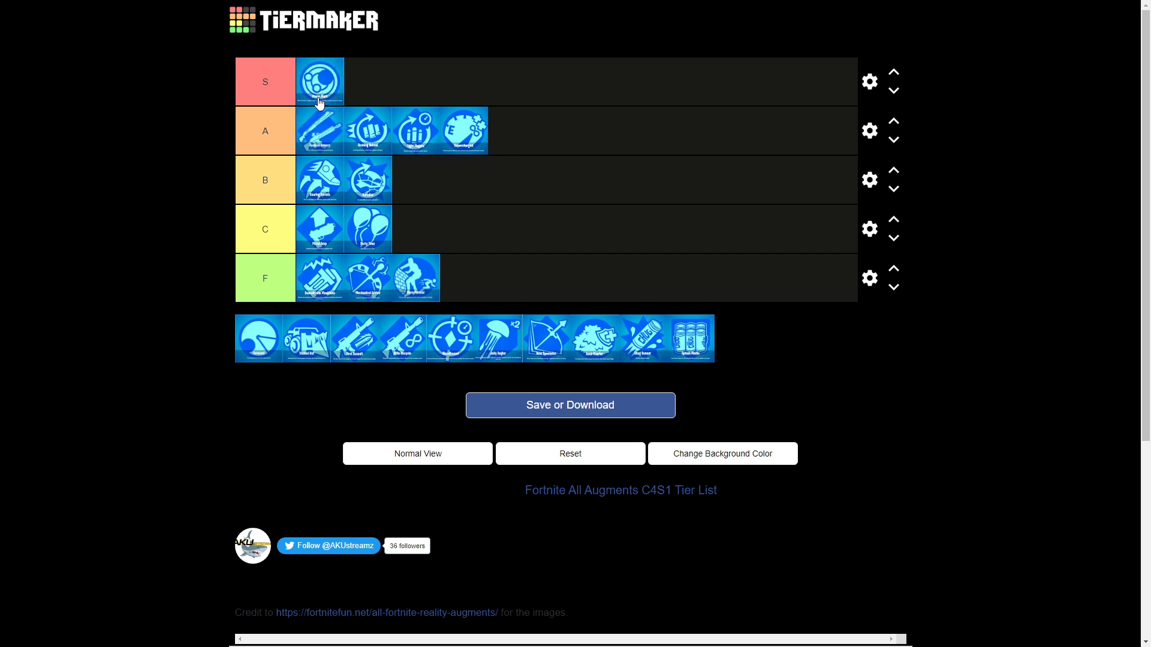
pyautogui.moveTo(304, 273)
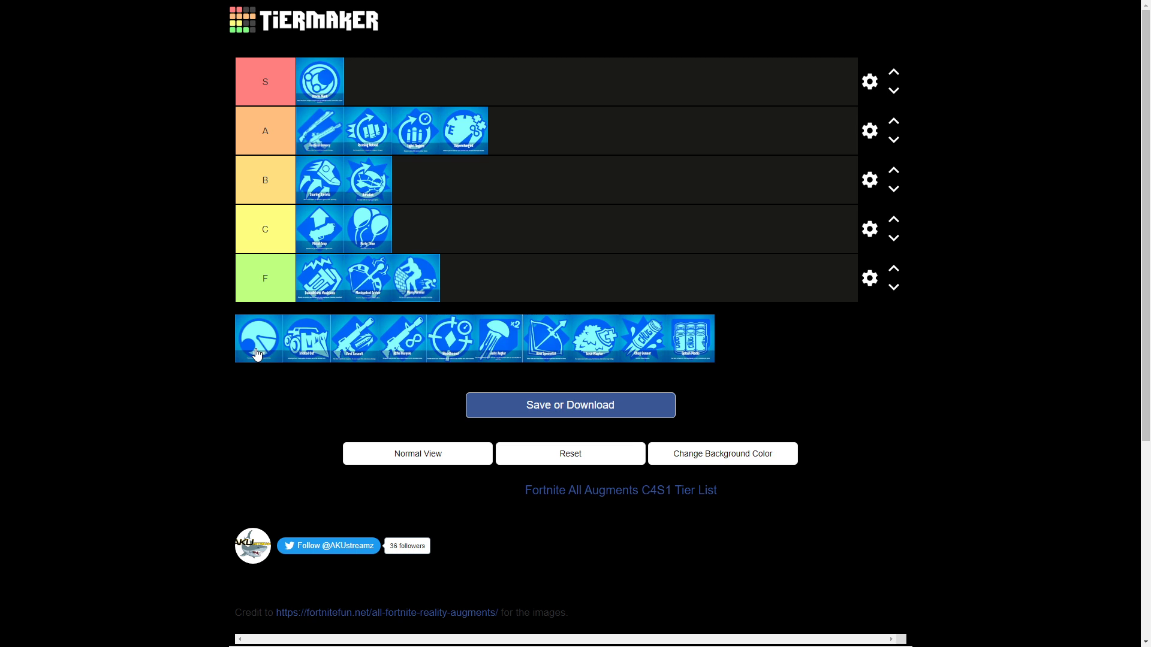
pyautogui.moveTo(256, 338); pyautogui.dragTo(252, 371)
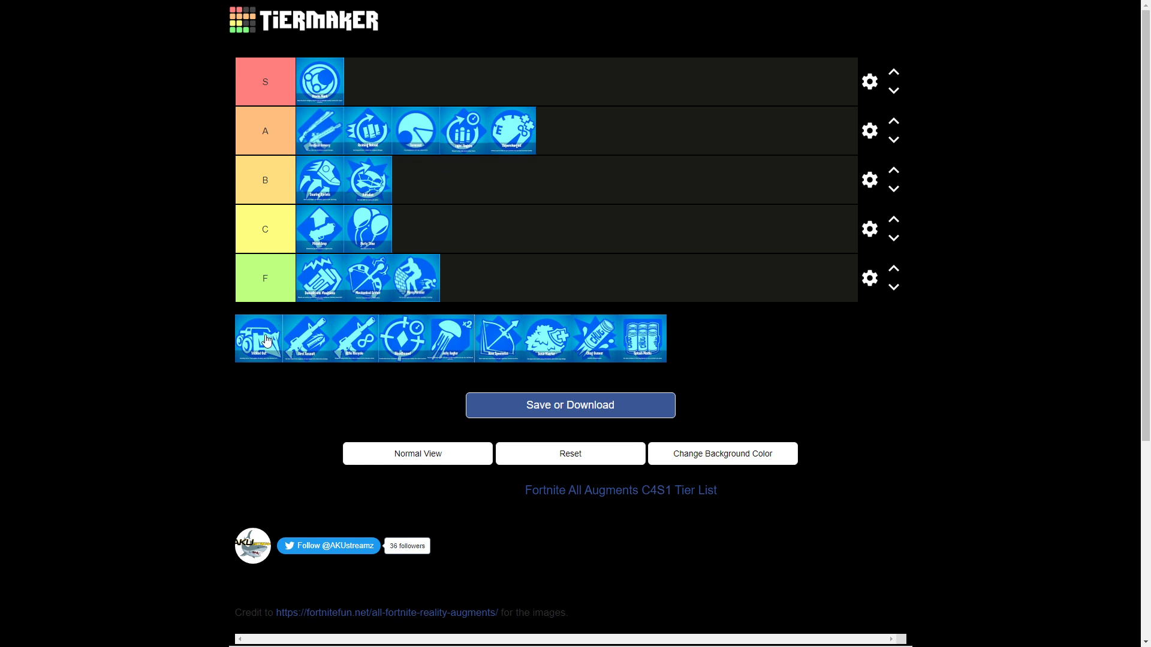
pyautogui.moveTo(258, 338); pyautogui.dragTo(506, 131)
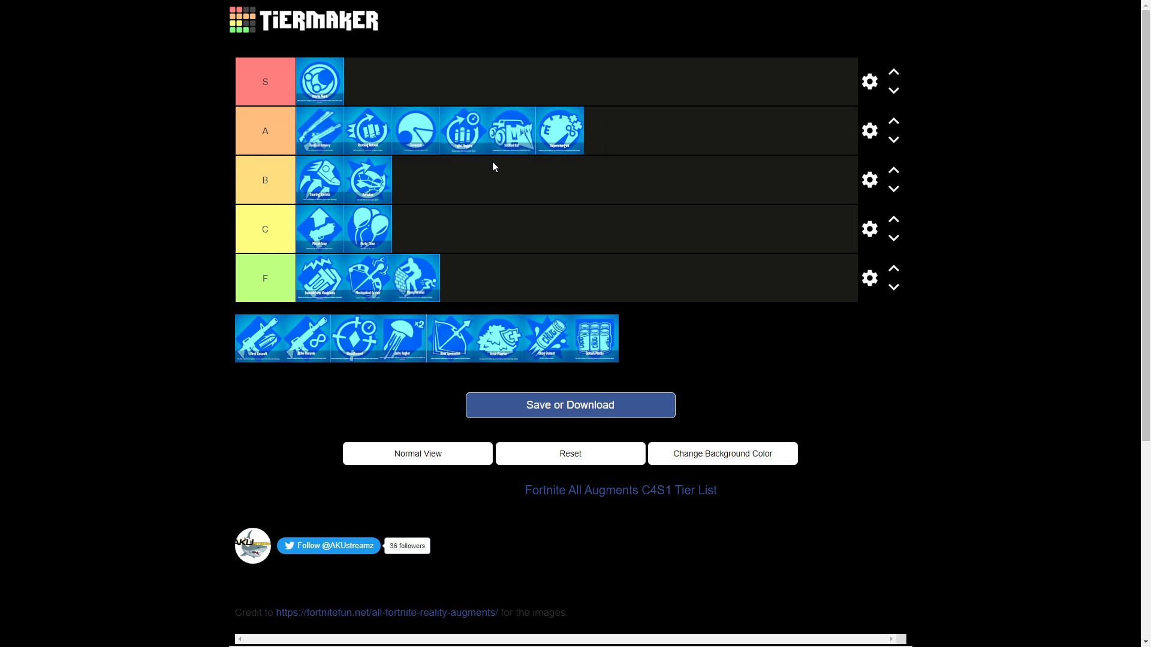
pyautogui.moveTo(577, 243)
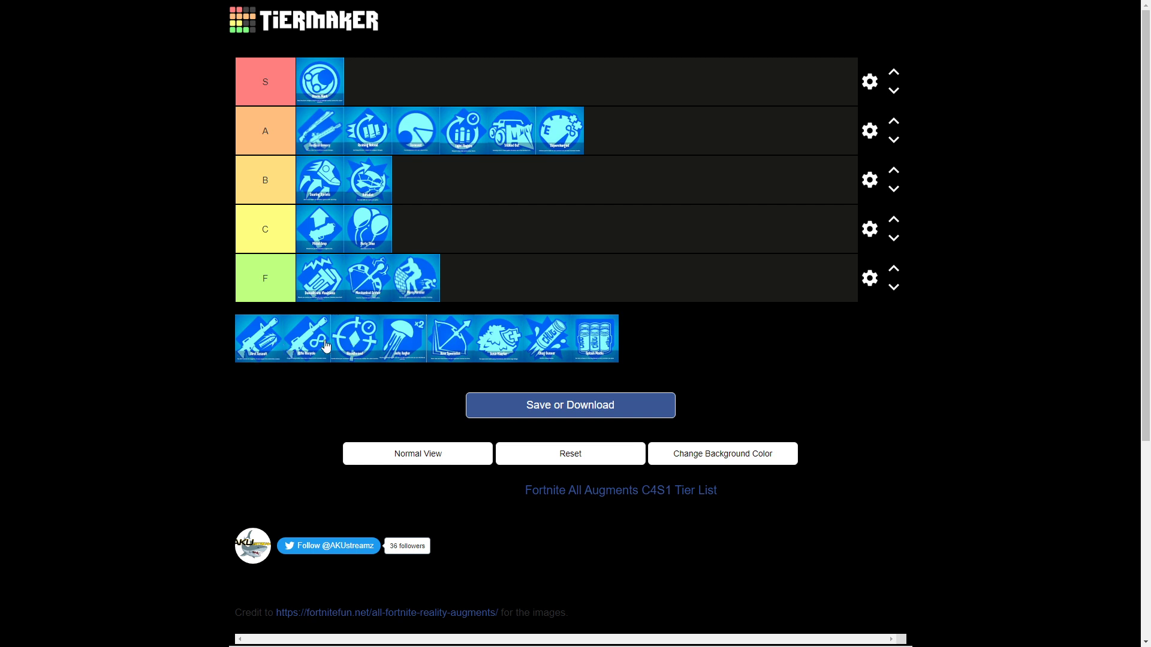
pyautogui.moveTo(316, 338)
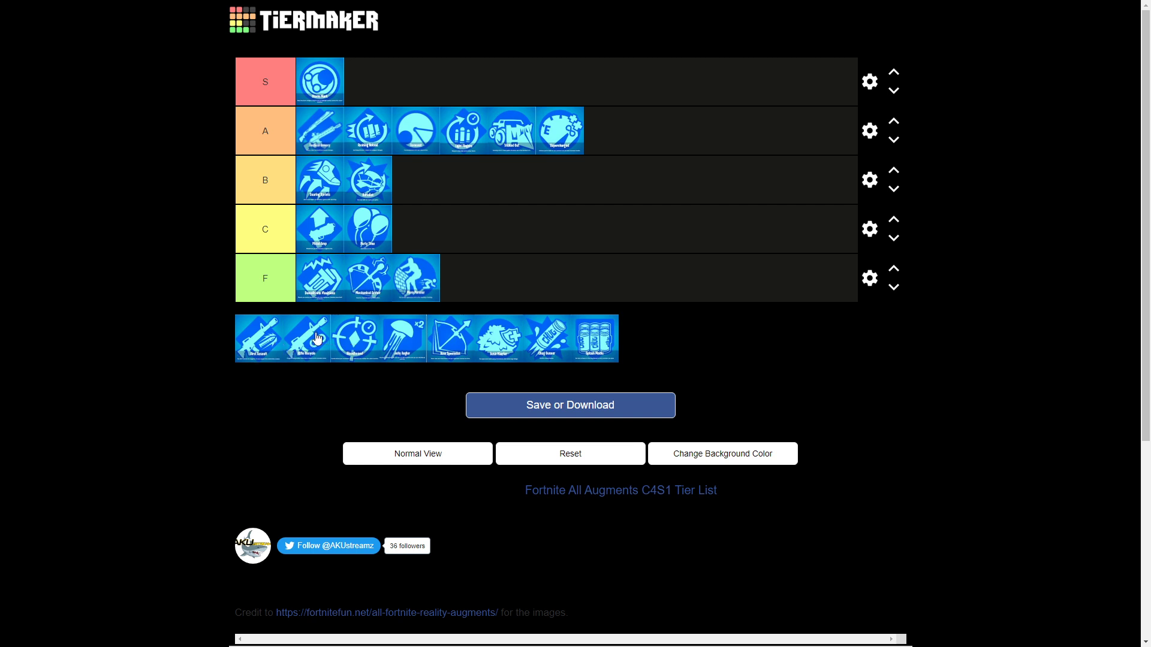
pyautogui.moveTo(307, 344)
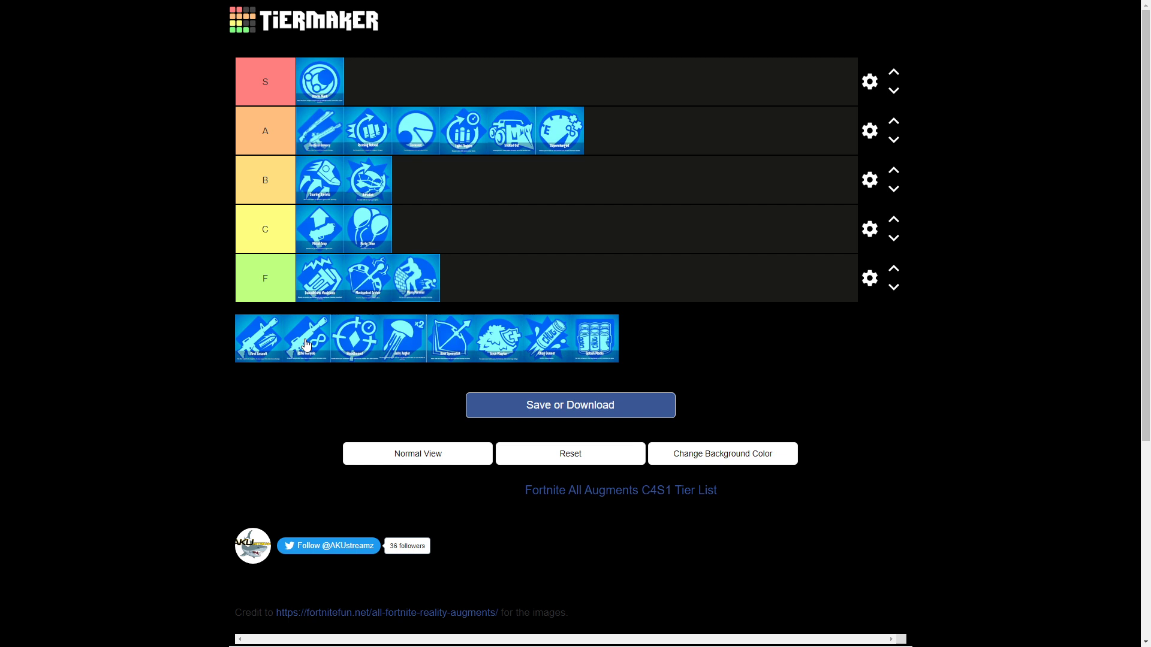
# Put a rifle augment in the C tier and the crosshair augment in A.
pyautogui.moveTo(308, 338); pyautogui.dragTo(414, 228)
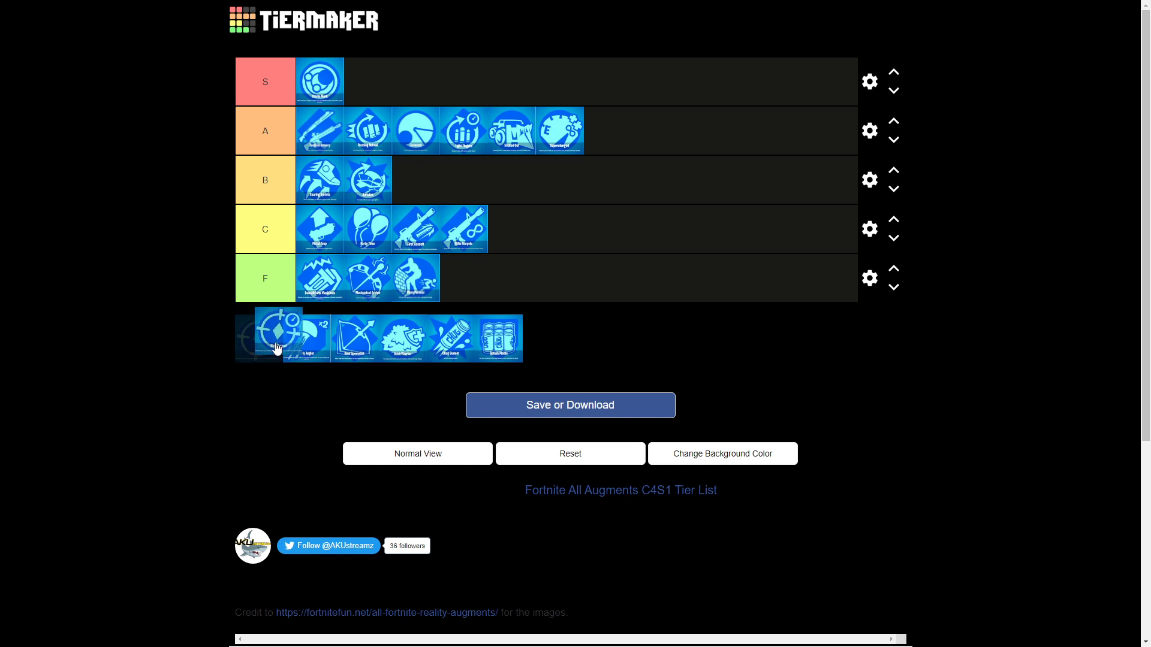
pyautogui.moveTo(276, 326); pyautogui.dragTo(356, 130)
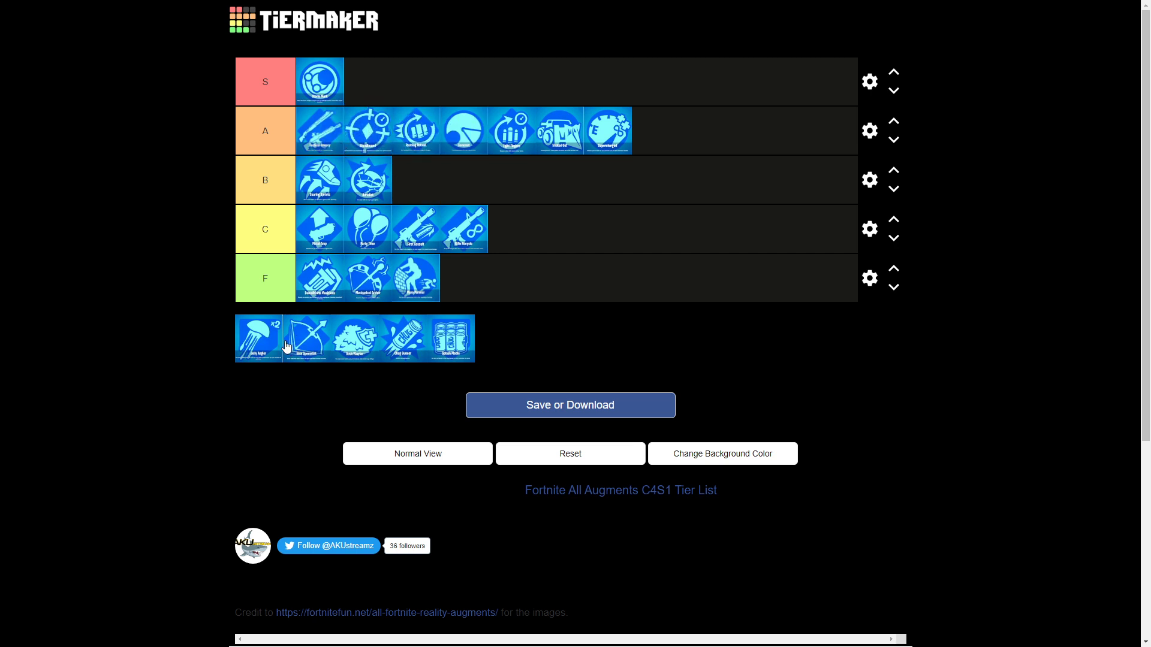
pyautogui.moveTo(52, 265)
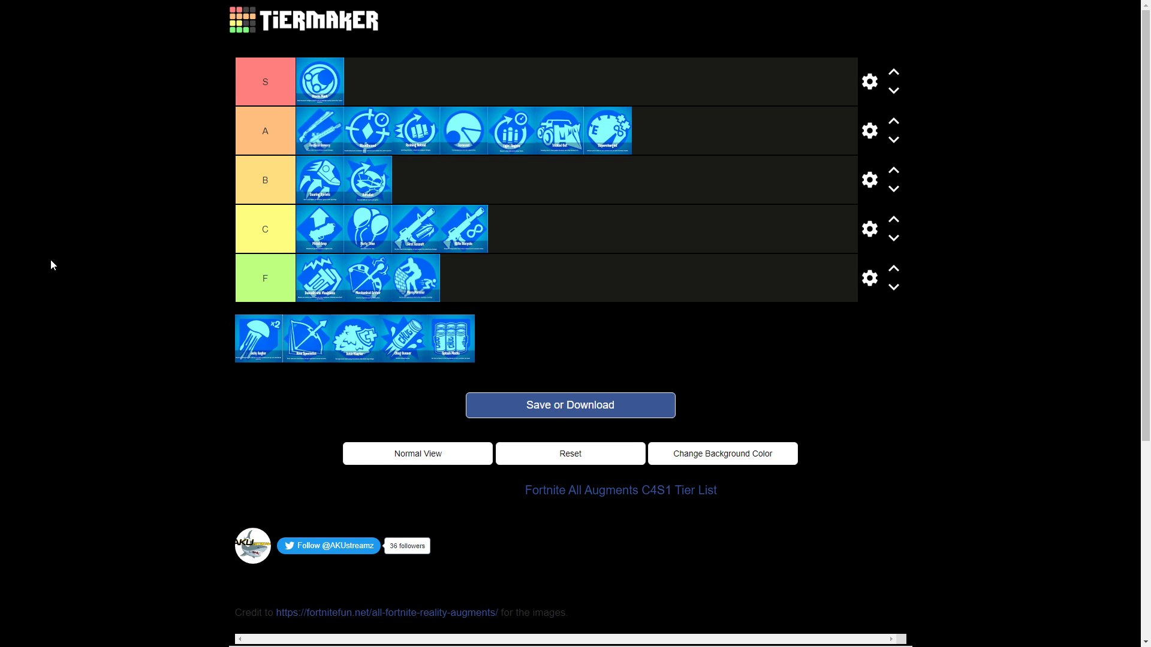
pyautogui.moveTo(72, 241)
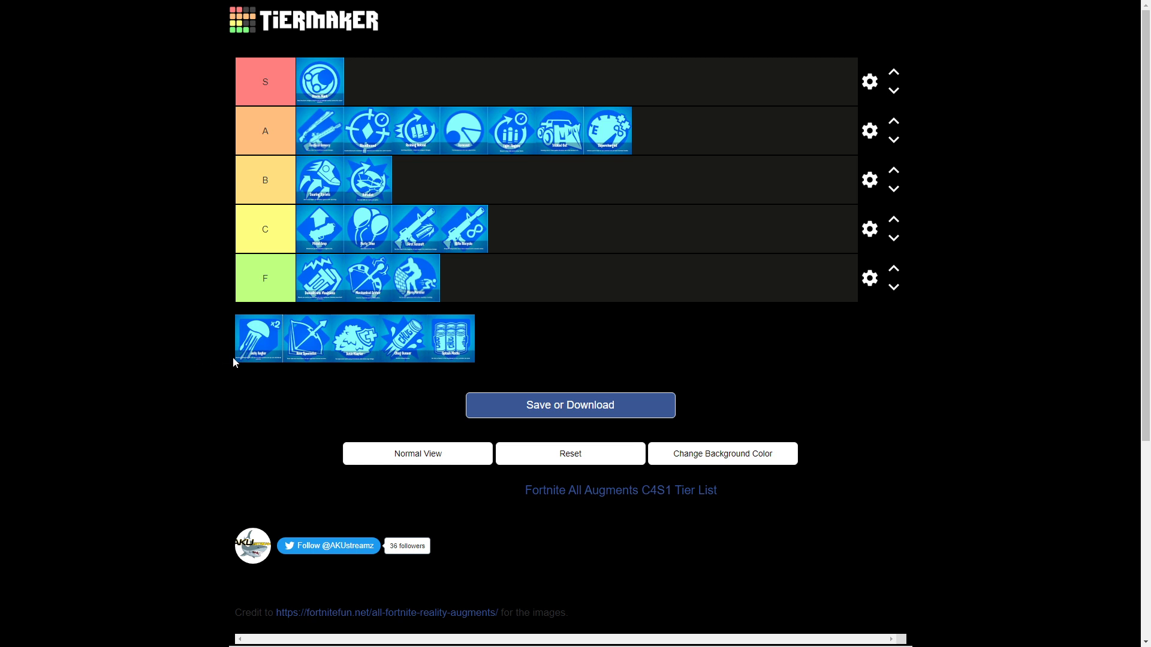
# Rank the jellyfish and bow augments in F and the creature augment in B.
pyautogui.moveTo(259, 338); pyautogui.dragTo(321, 278)
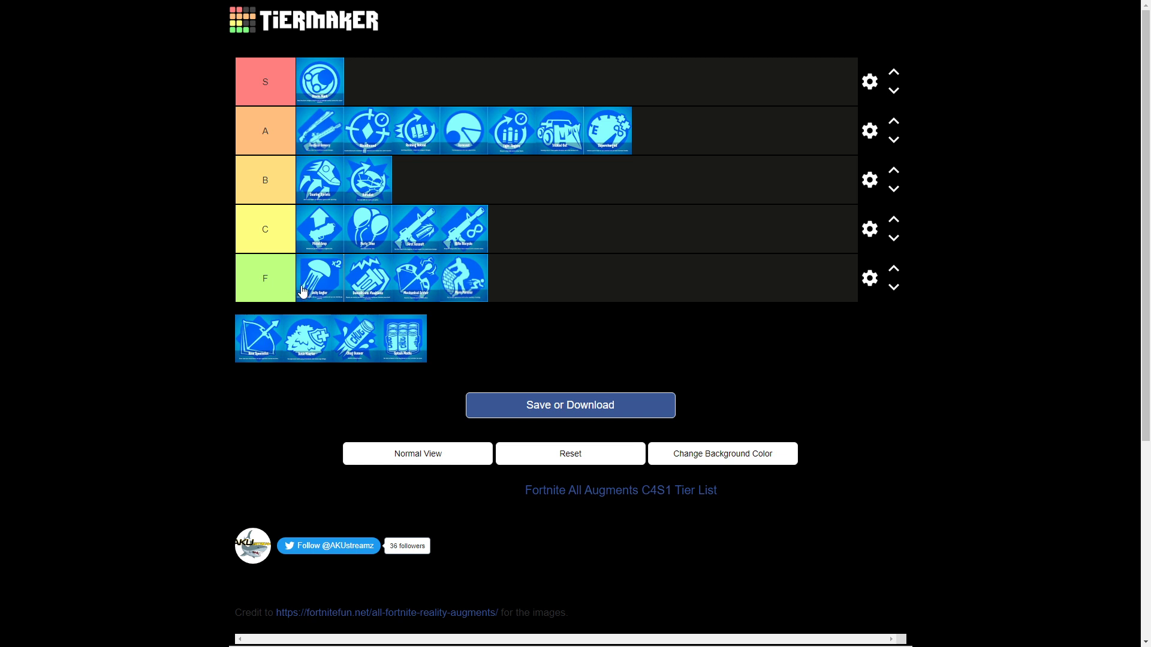
pyautogui.moveTo(259, 338); pyautogui.dragTo(302, 433)
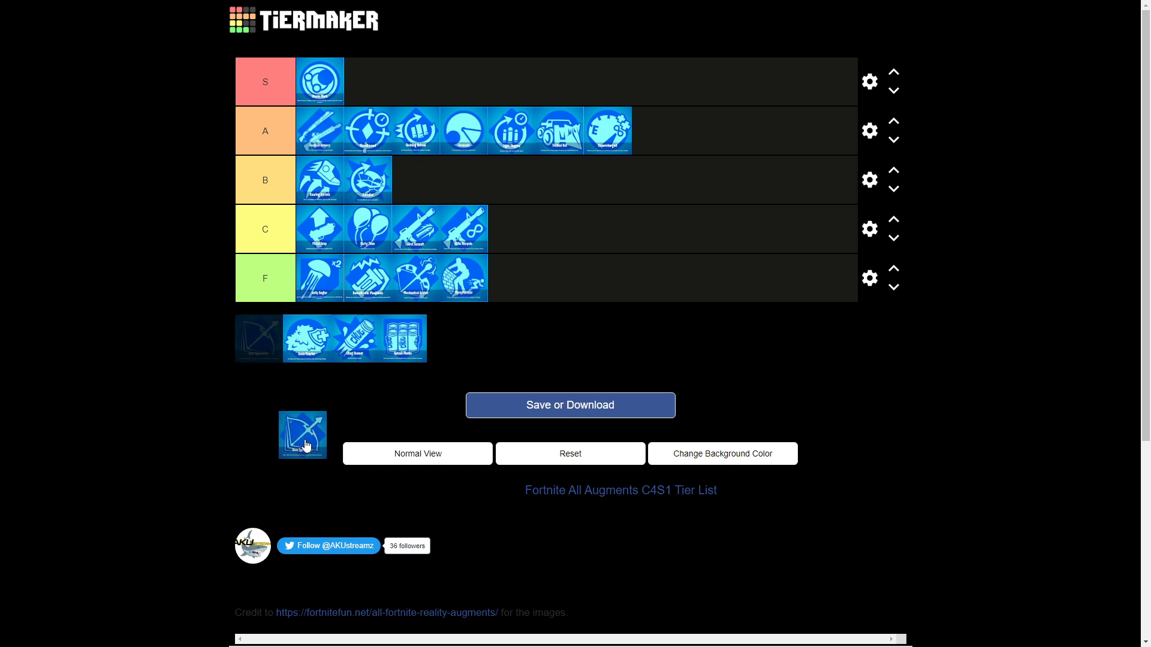
pyautogui.moveTo(302, 434); pyautogui.dragTo(466, 278)
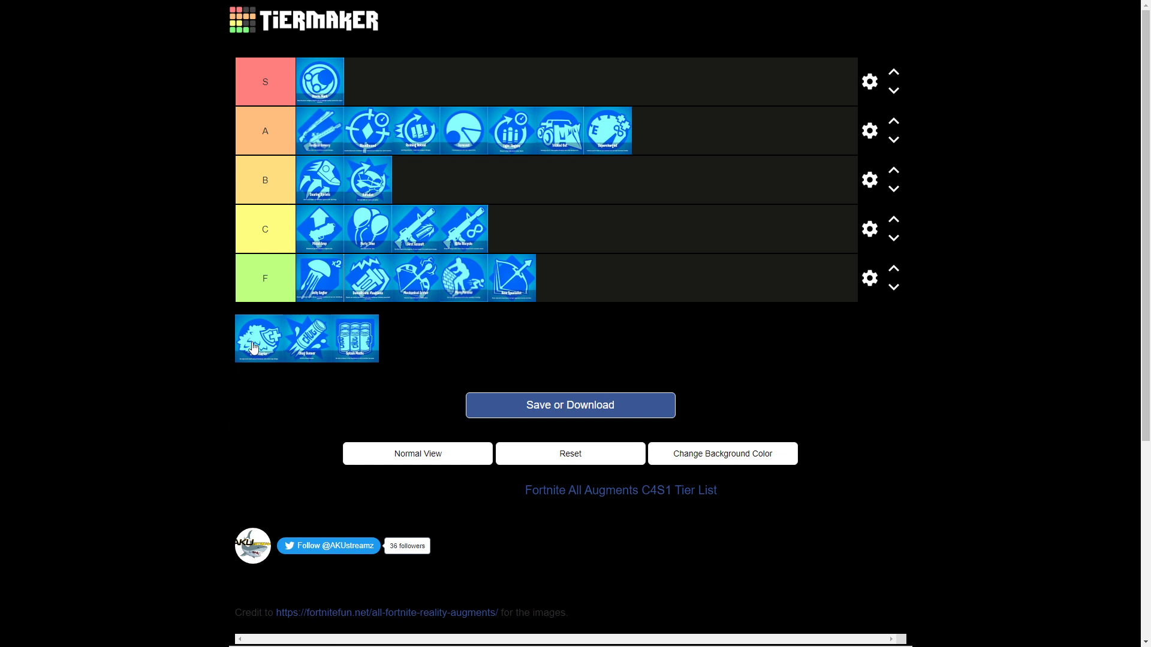
pyautogui.moveTo(259, 338); pyautogui.dragTo(418, 180)
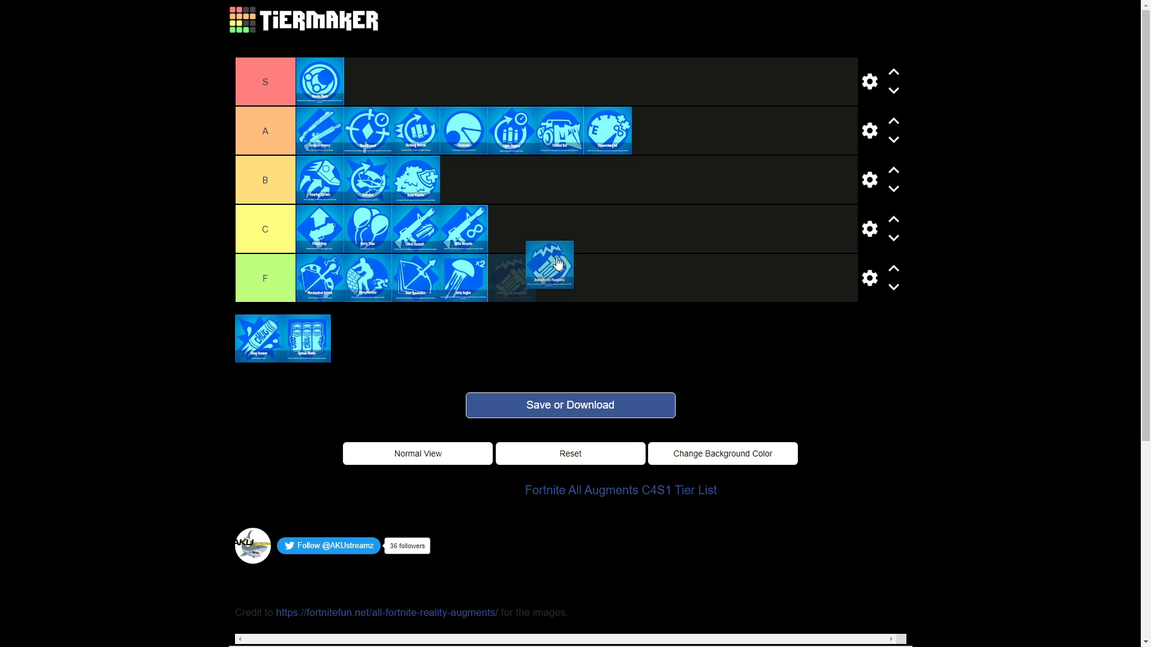
# Reorder the F tier so the bow augment sits at the front.
pyautogui.moveTo(549, 264); pyautogui.dragTo(439, 276)
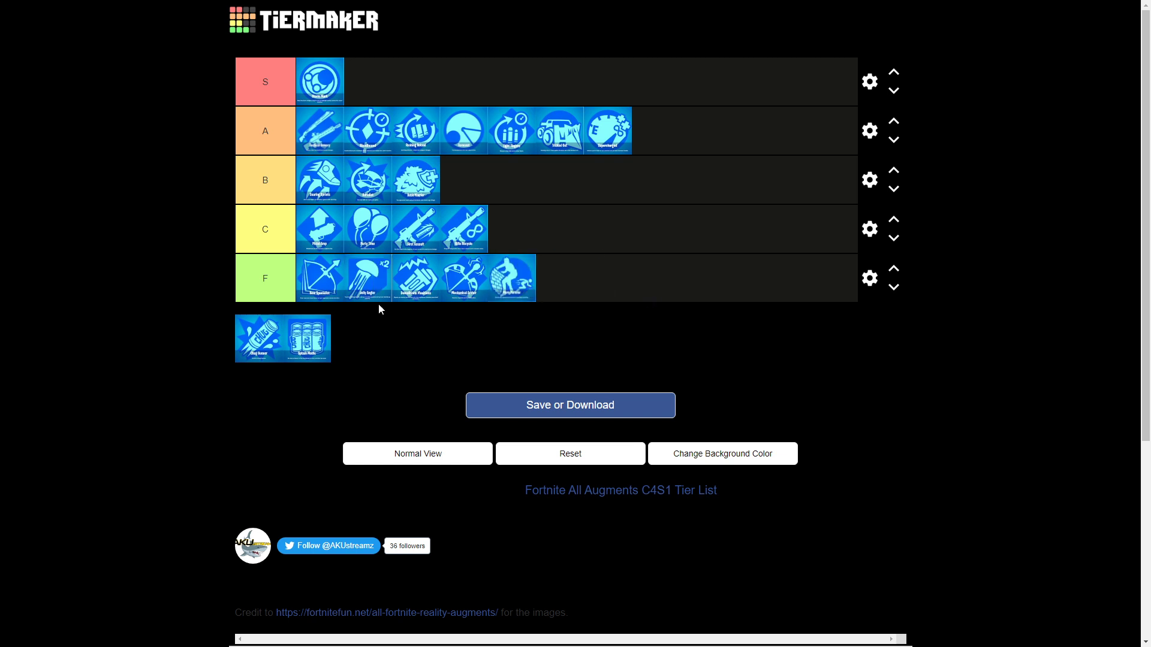
pyautogui.moveTo(306, 286)
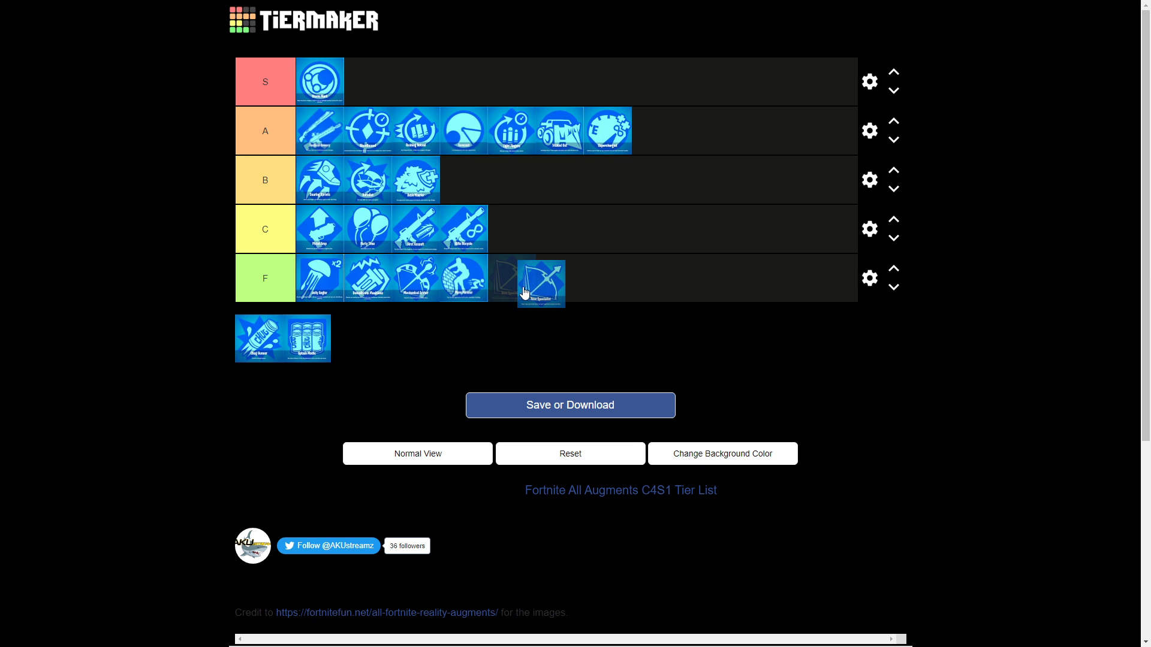
pyautogui.moveTo(541, 283); pyautogui.dragTo(321, 276)
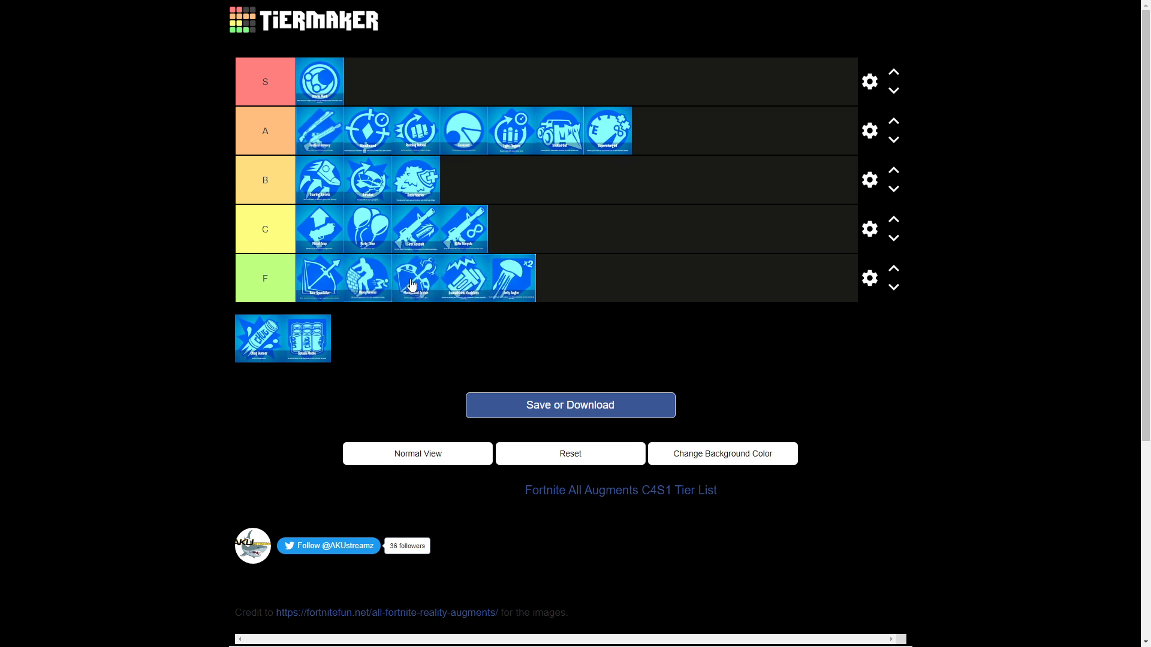
pyautogui.moveTo(315, 253)
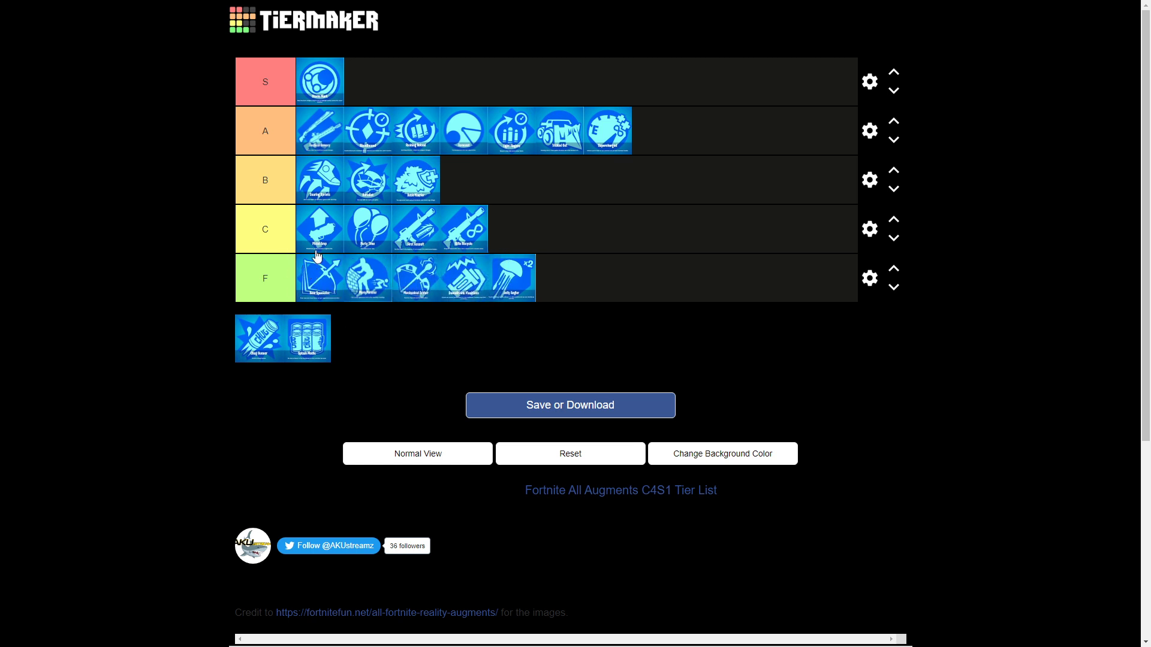
pyautogui.moveTo(319, 188)
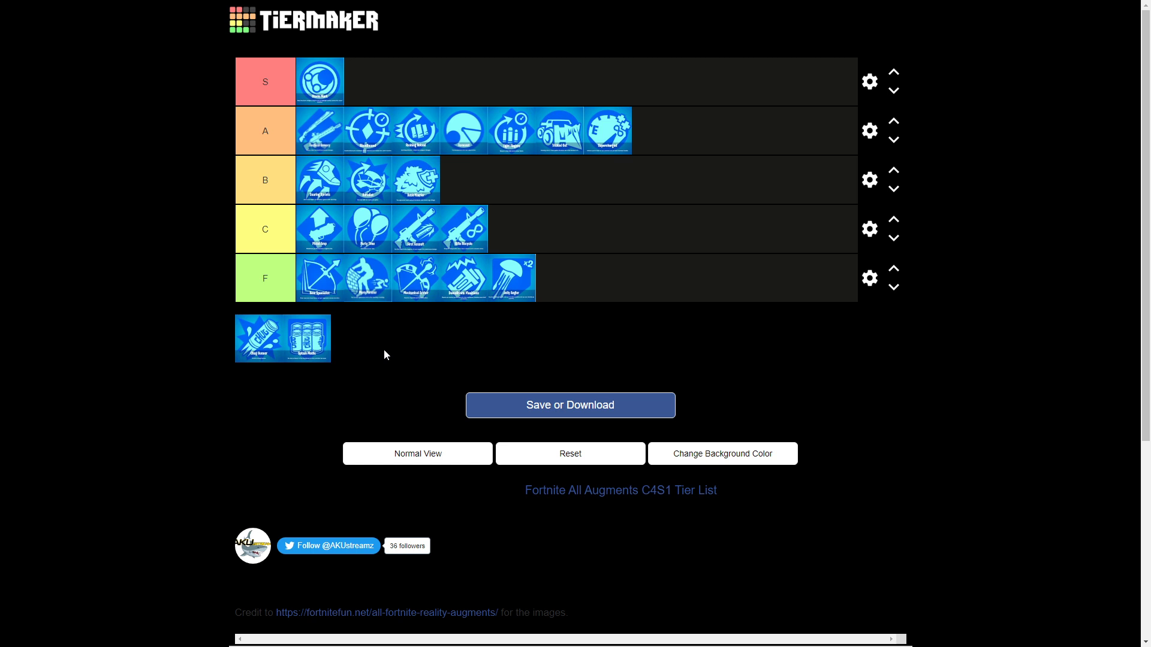
pyautogui.moveTo(211, 326)
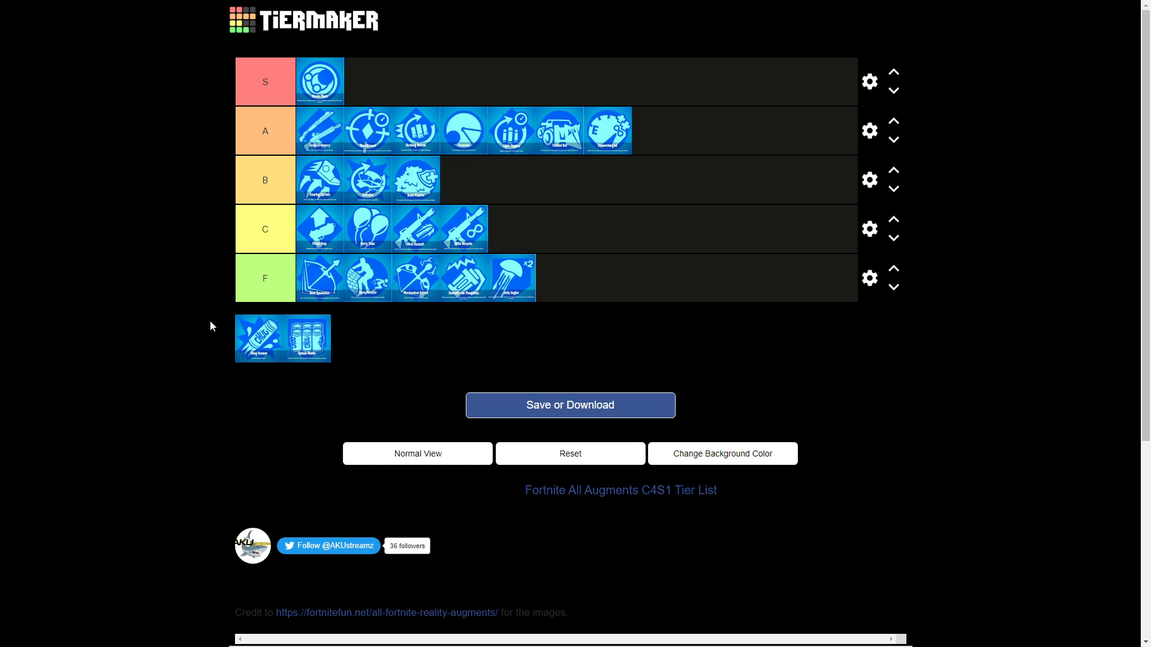
# Place the tube augment in B and the triple-canister augment at the end of A.
pyautogui.moveTo(257, 338); pyautogui.dragTo(441, 180)
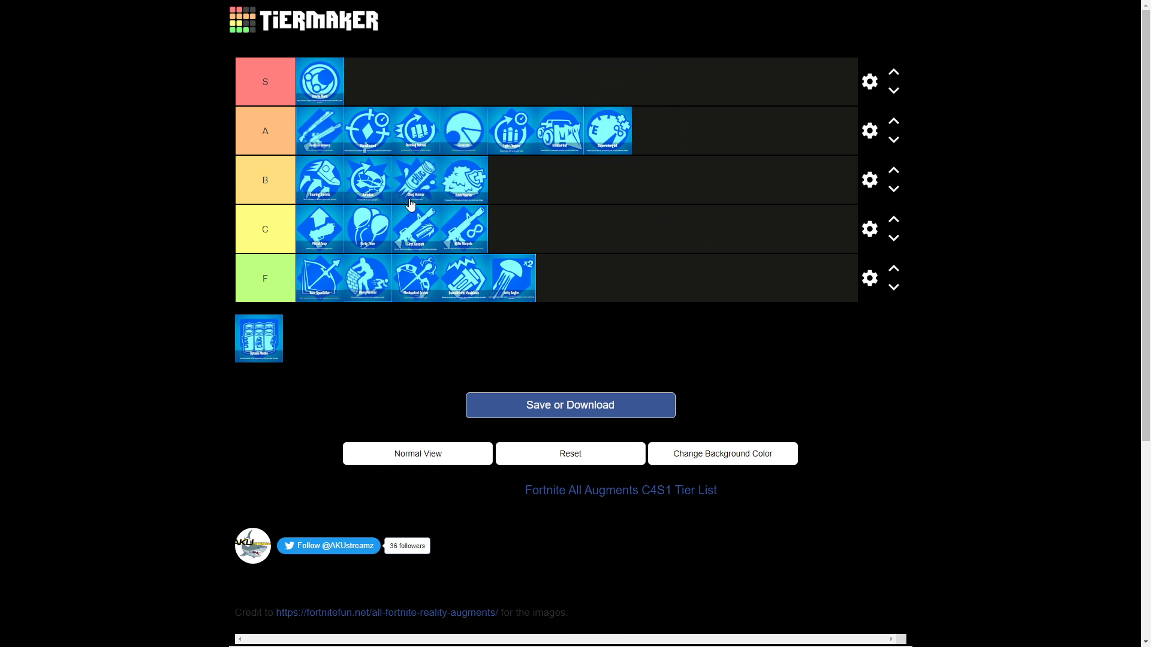
pyautogui.moveTo(259, 338); pyautogui.dragTo(669, 136)
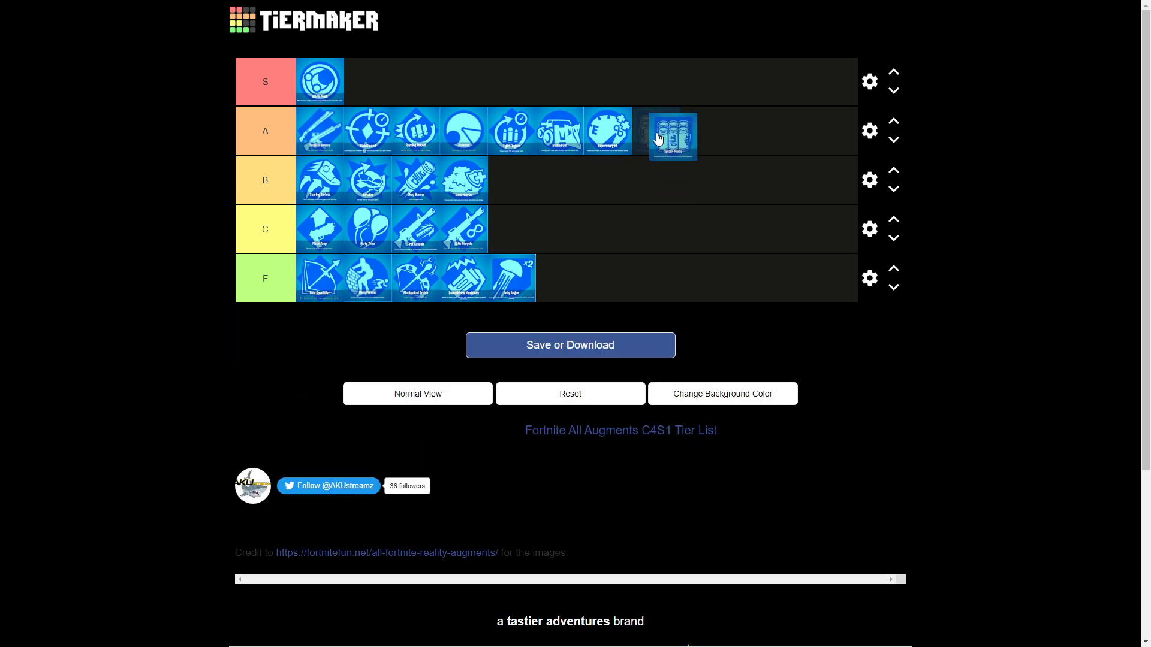
pyautogui.moveTo(668, 137); pyautogui.dragTo(660, 131)
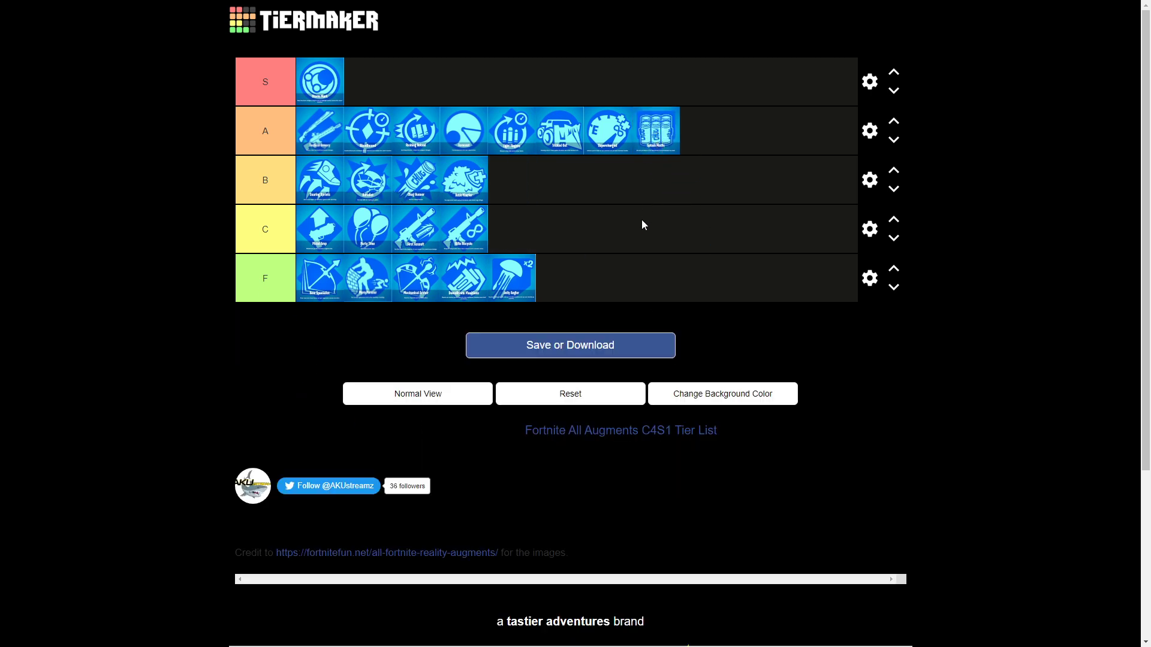